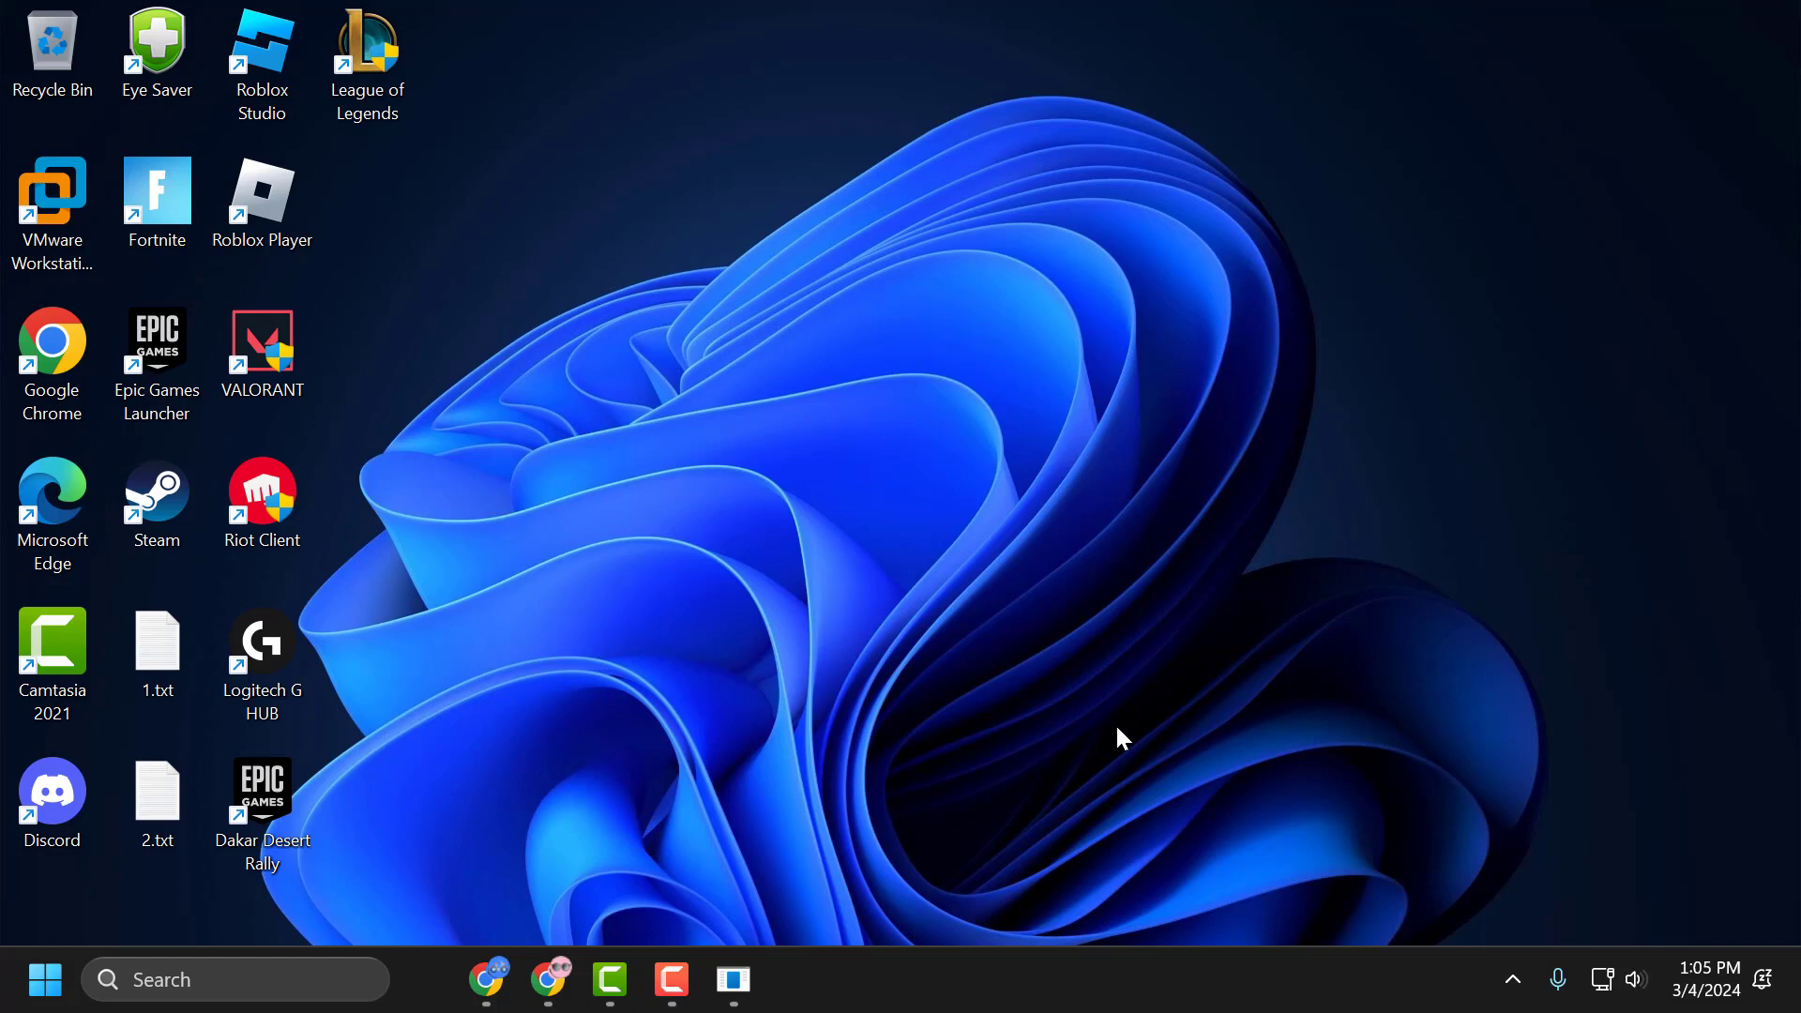
mouse_move(896, 756)
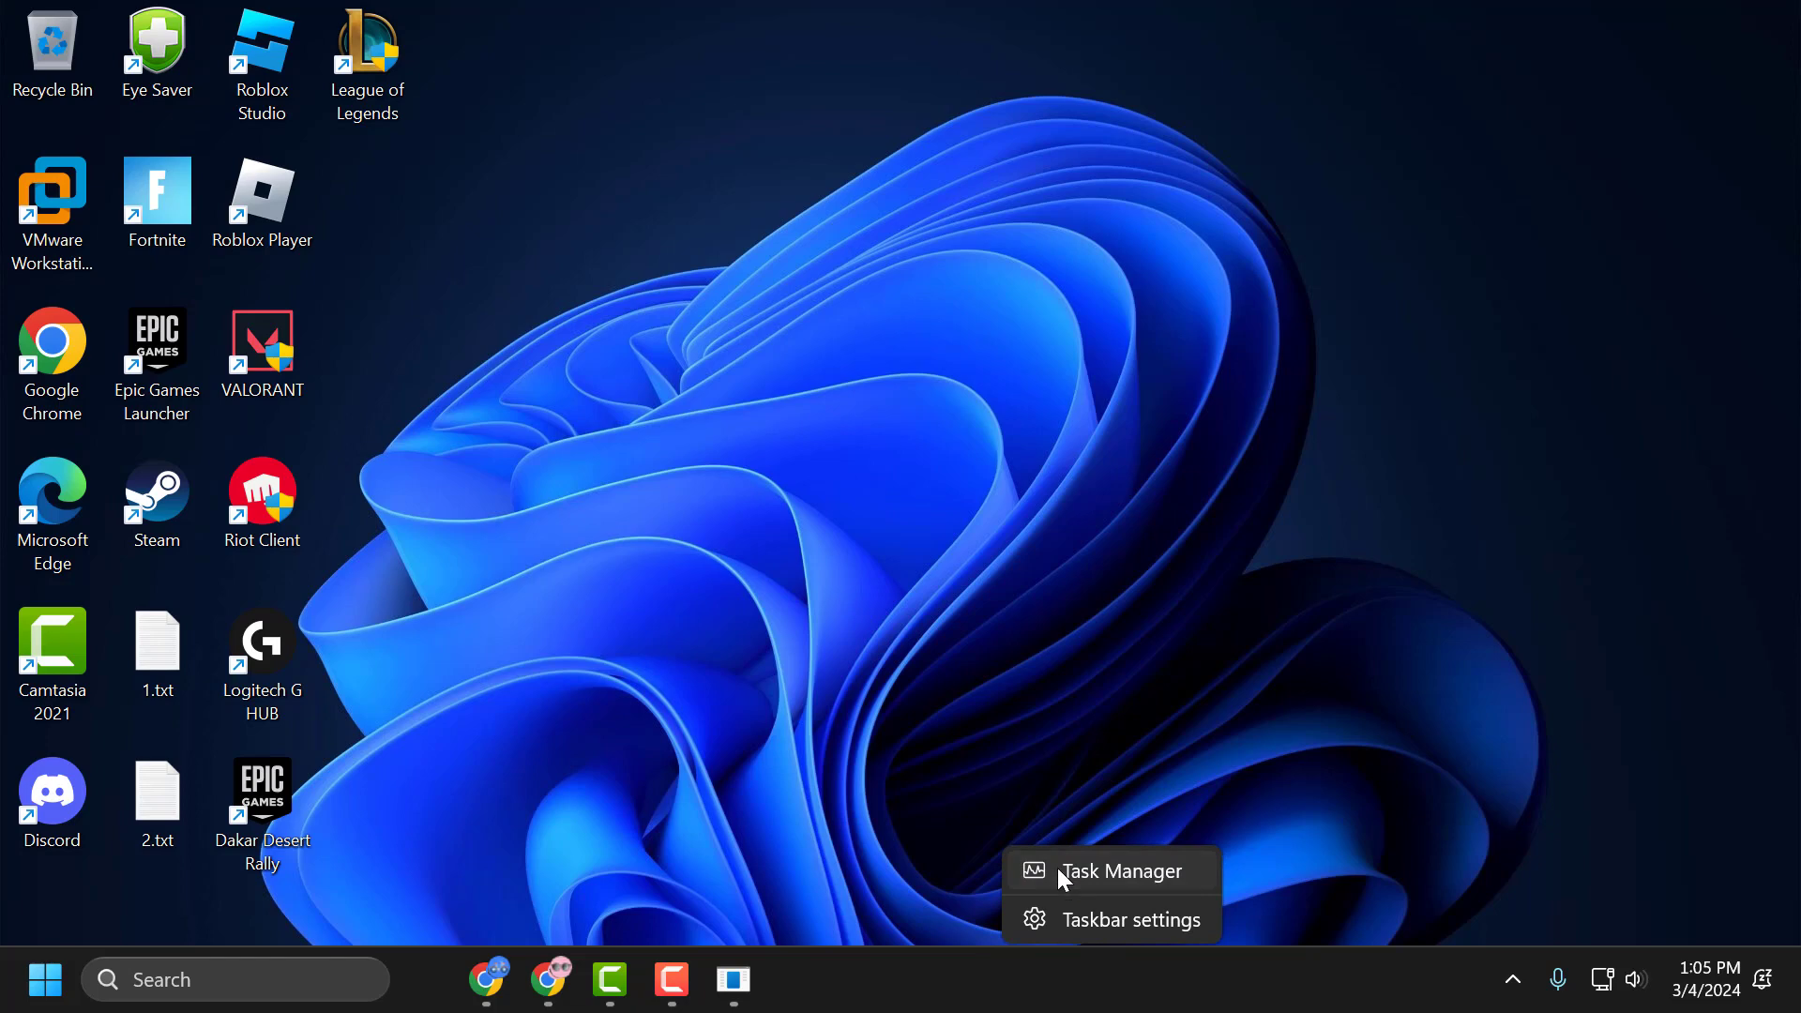
Bring up Task Manager on the Details list of running processes.
click(1120, 870)
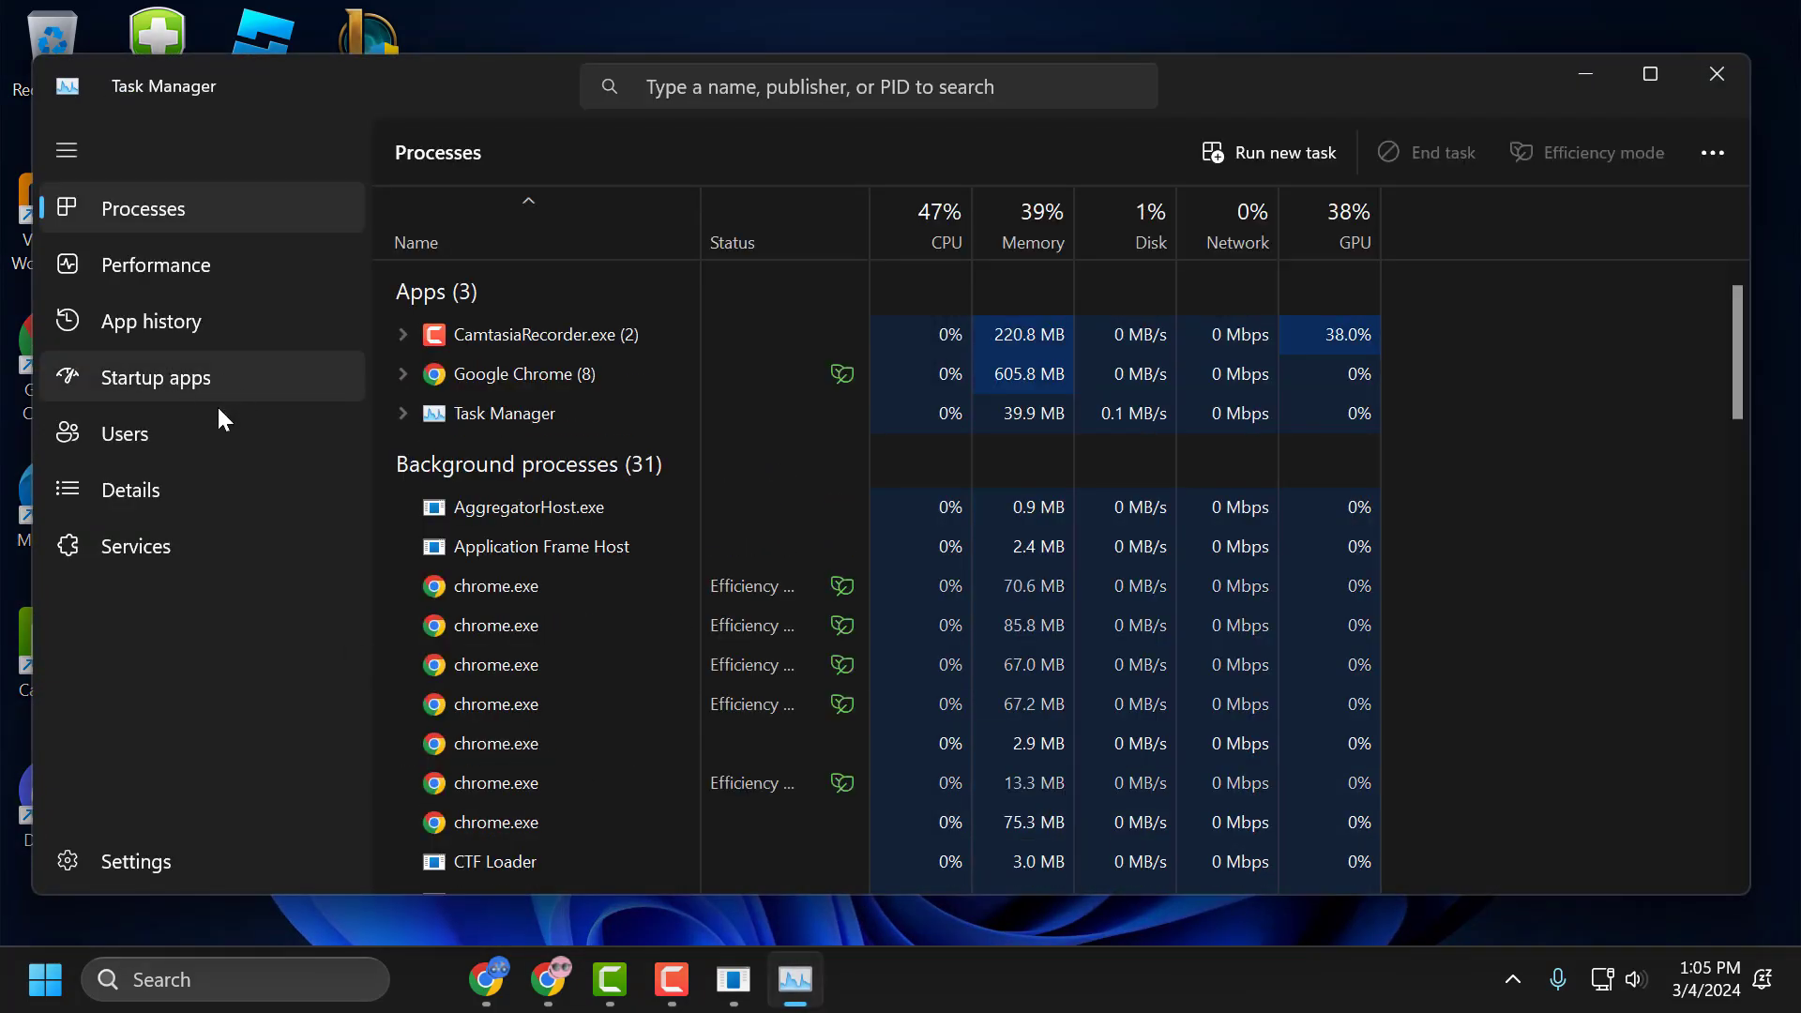
click(130, 489)
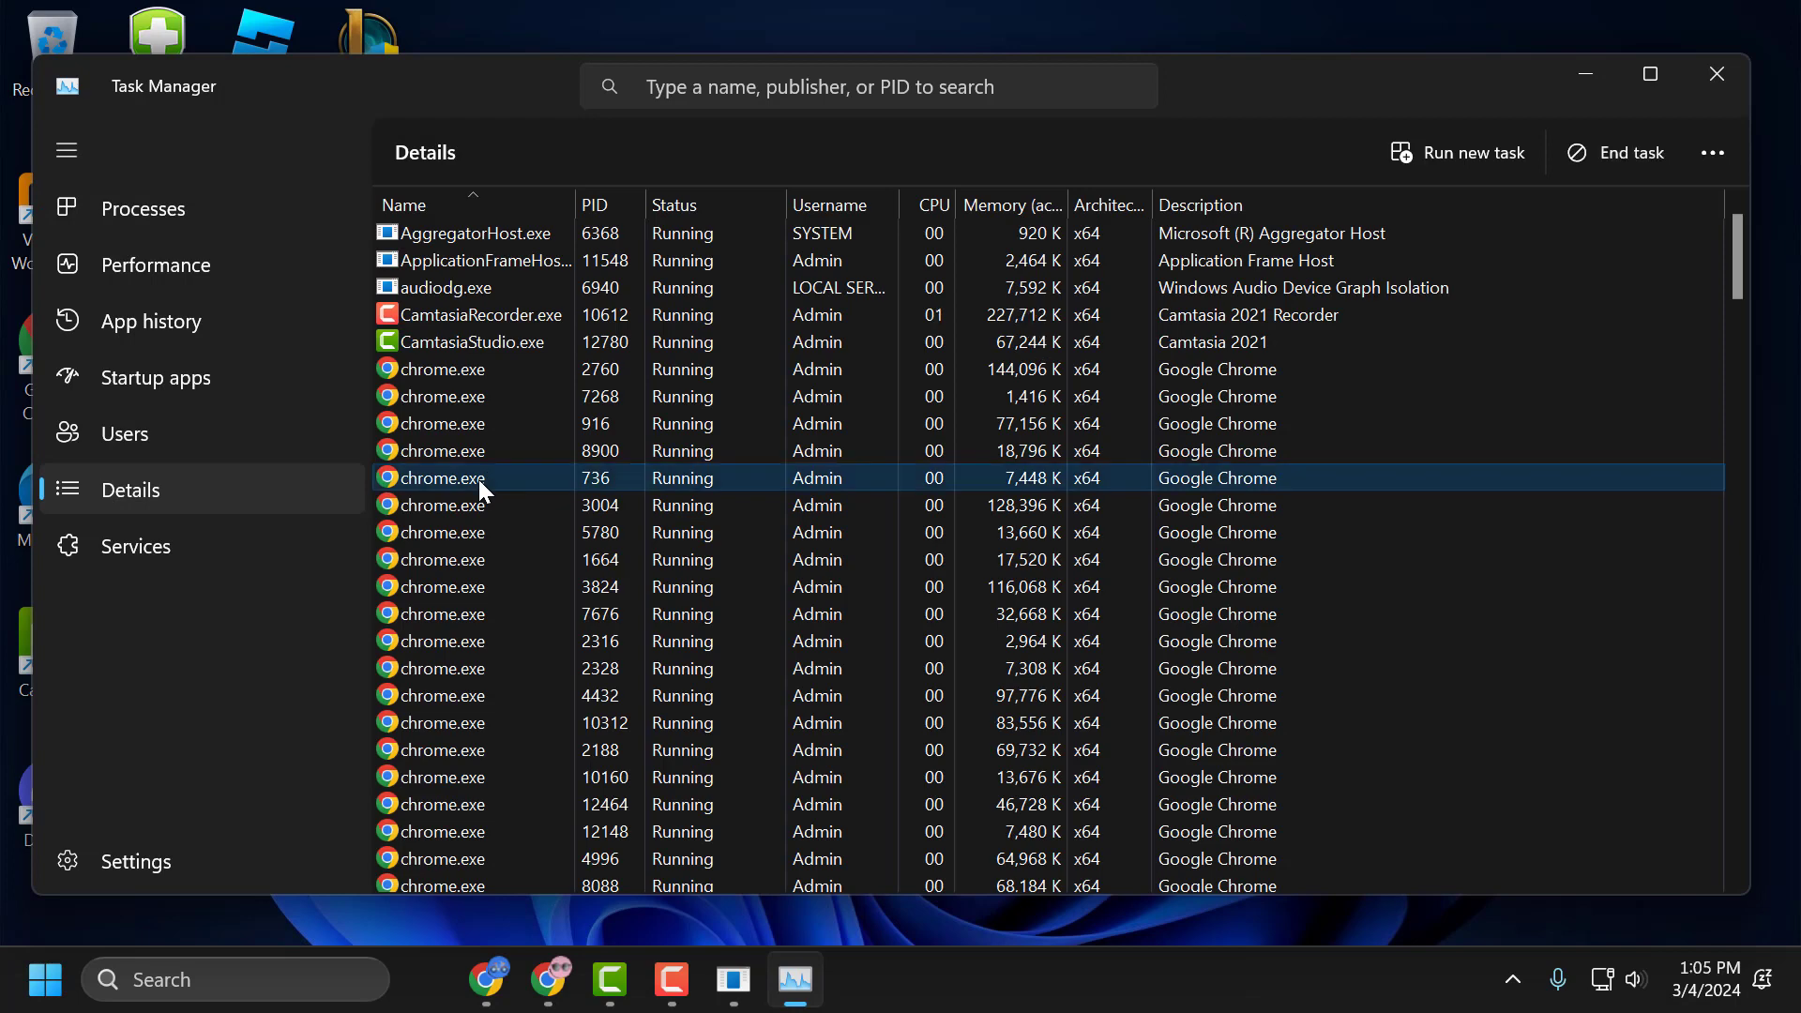
Set the steam.exe process to High priority and confirm the change.
scroll(down, 3)
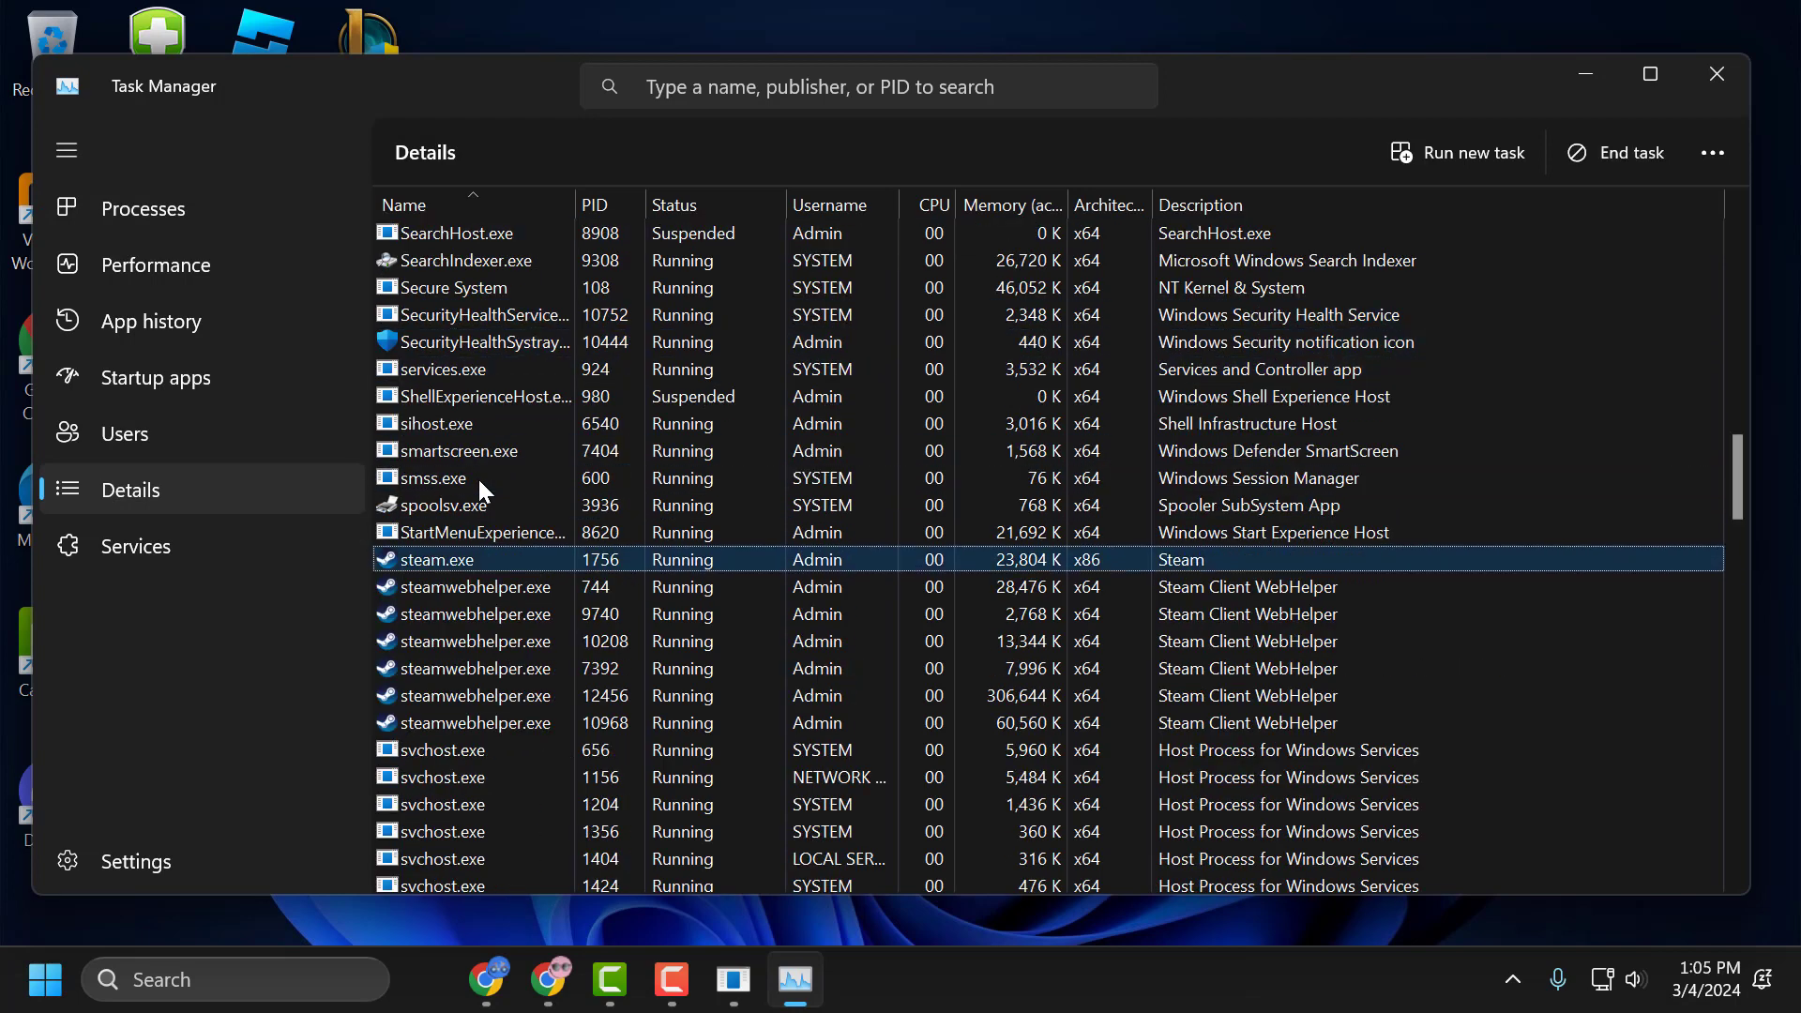
right_click(437, 560)
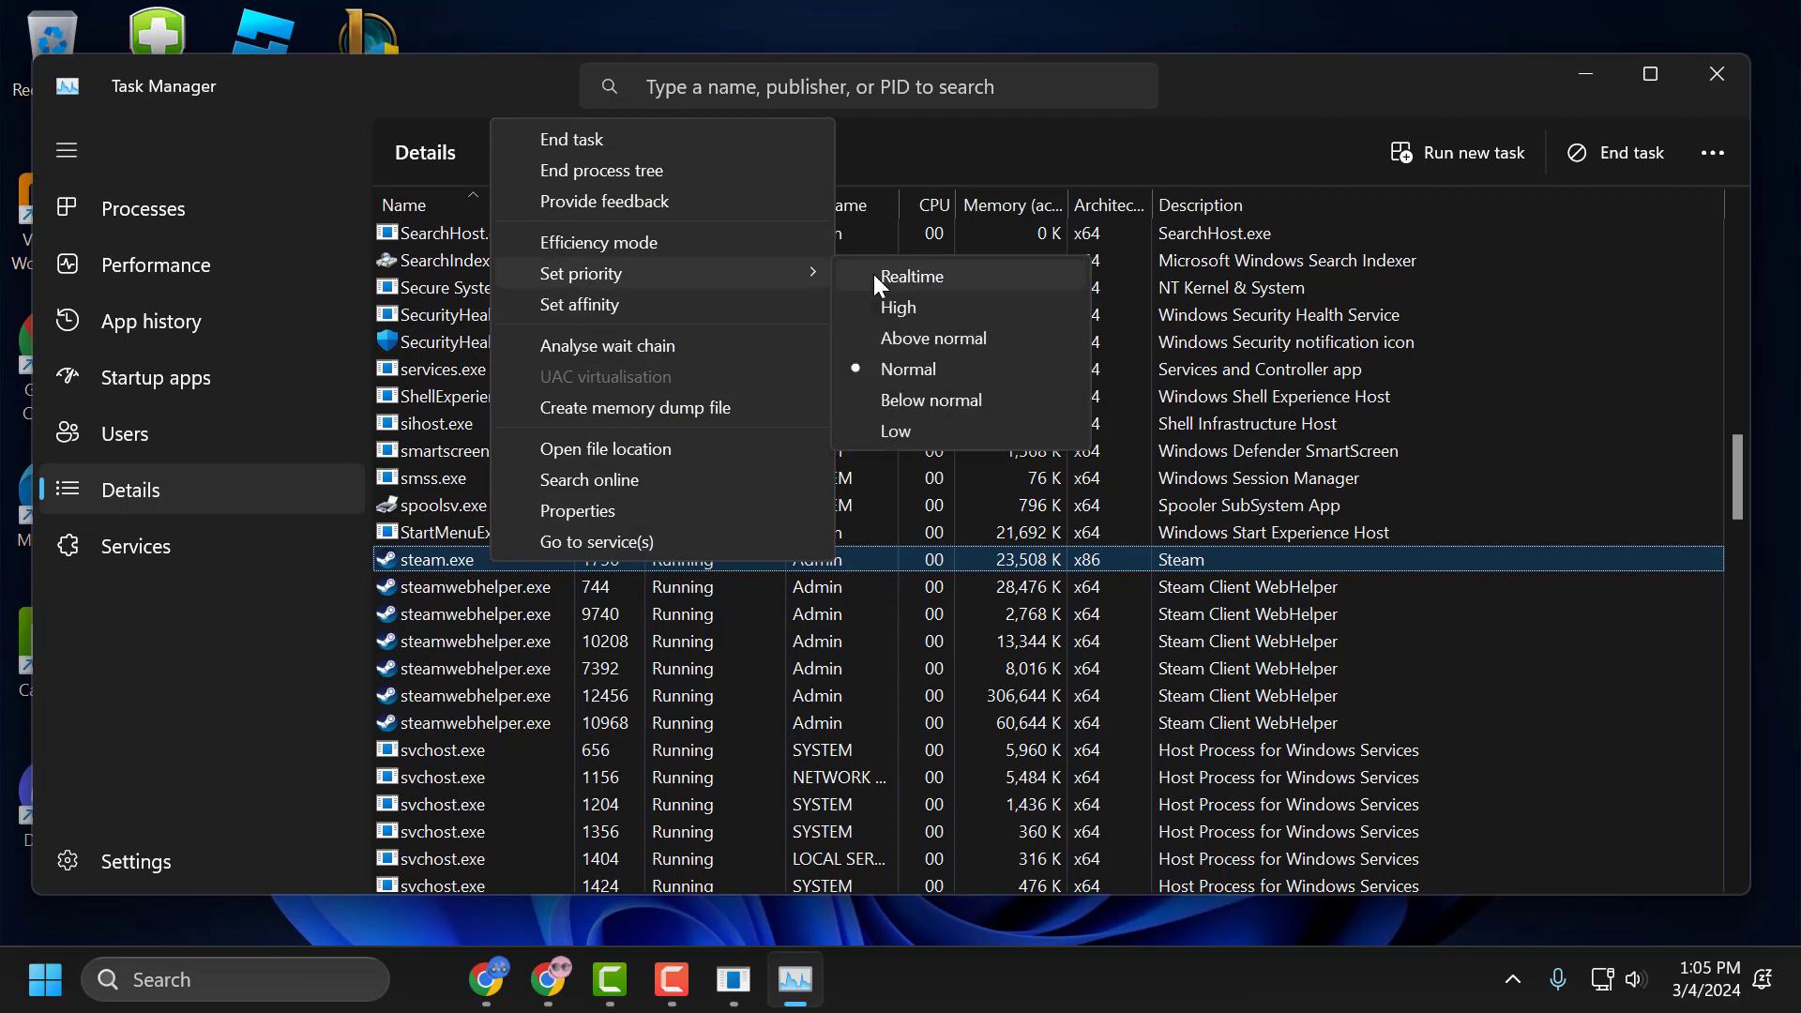
click(898, 306)
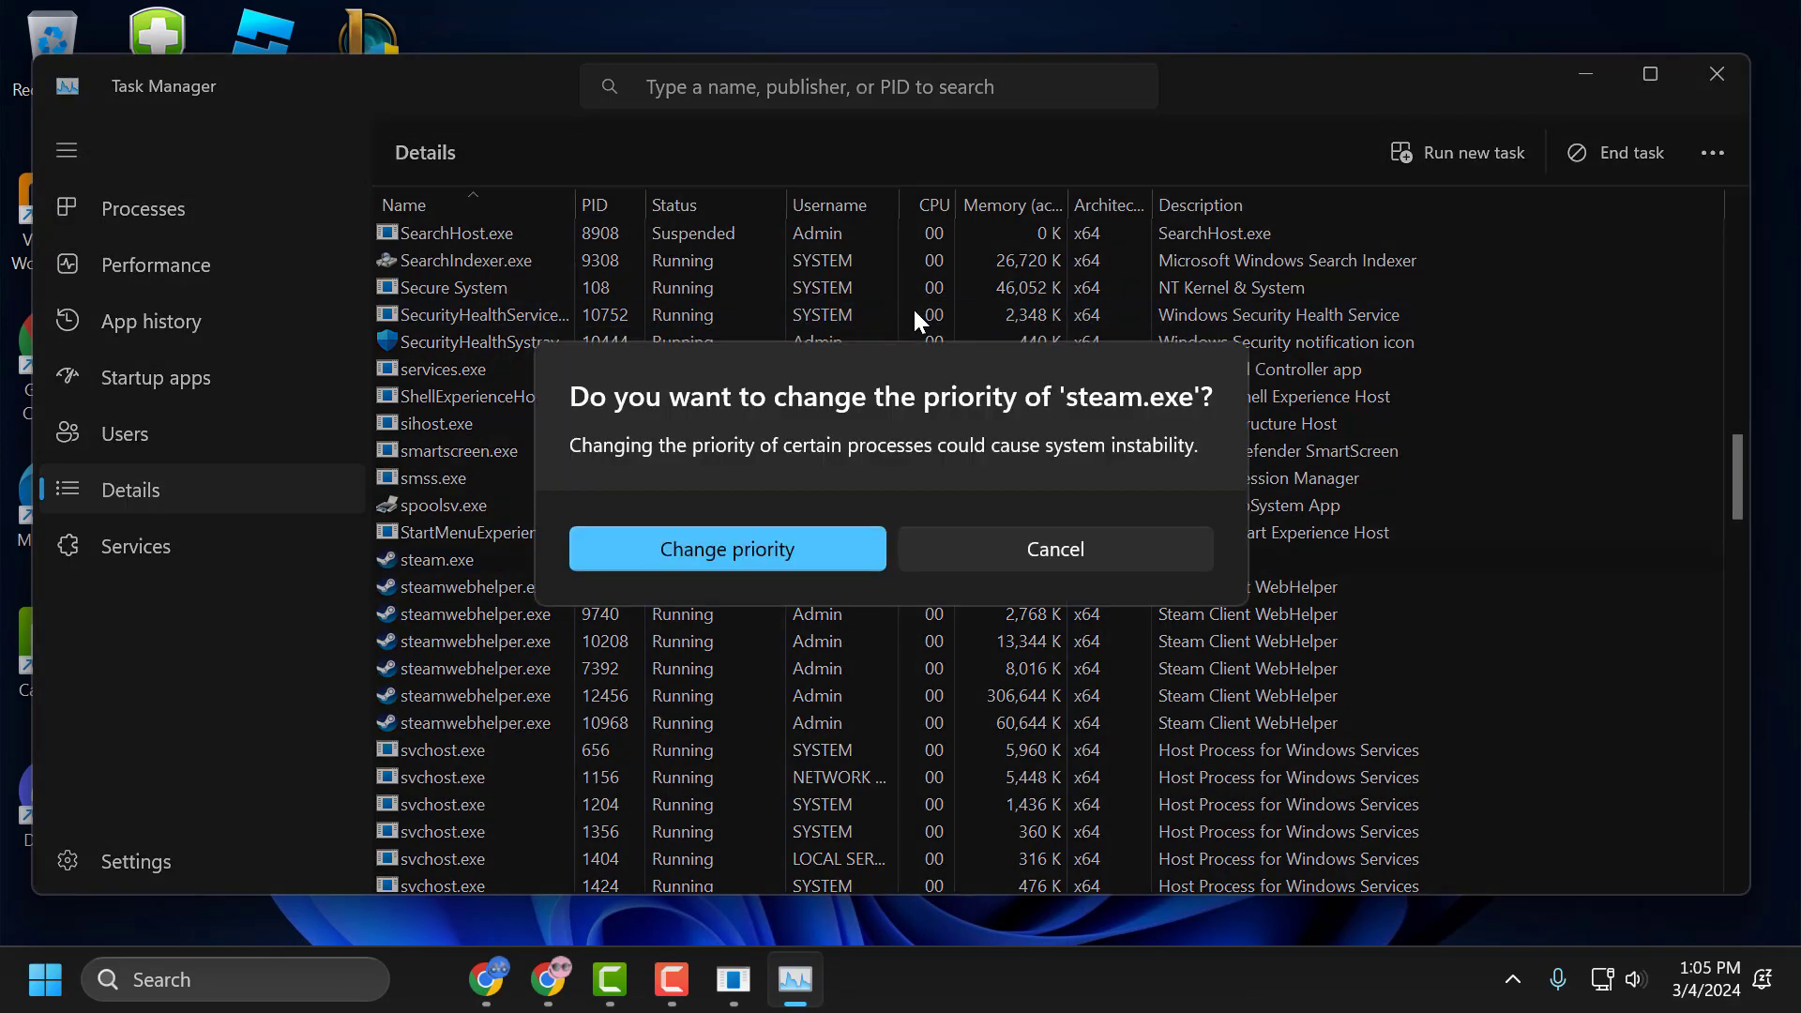
click(726, 548)
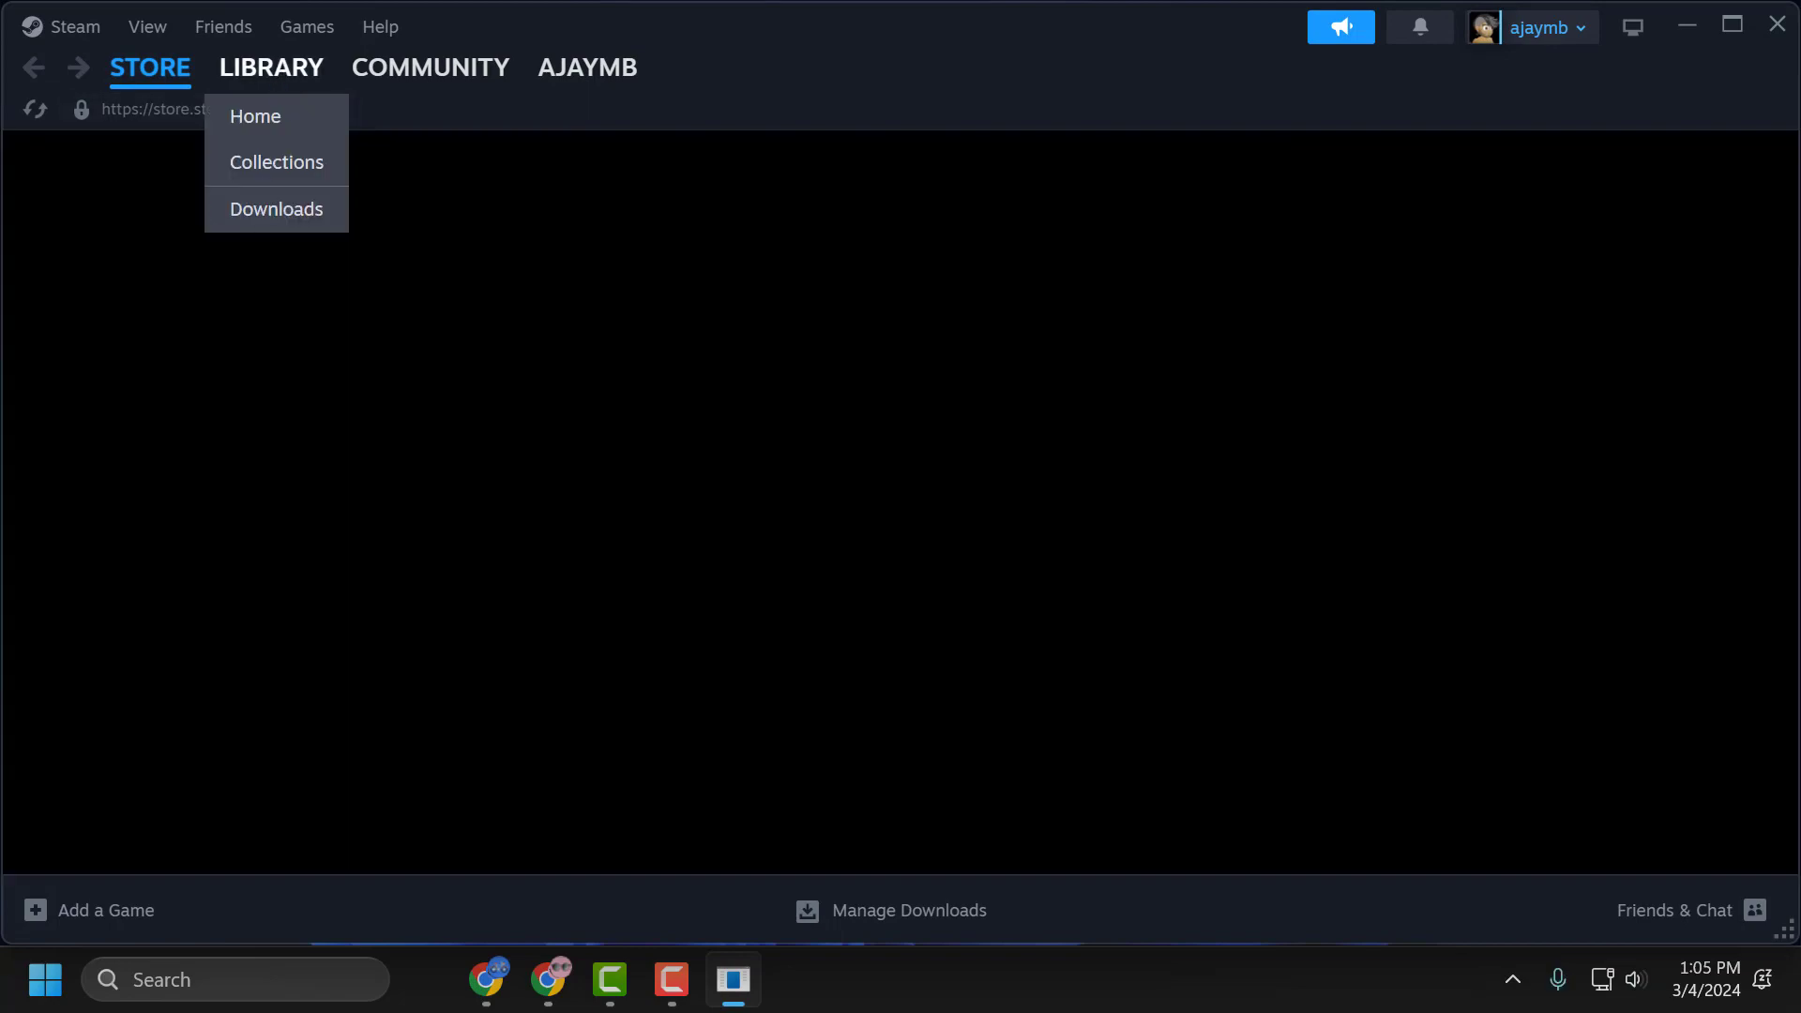
Go to the Steam Library home page.
click(255, 116)
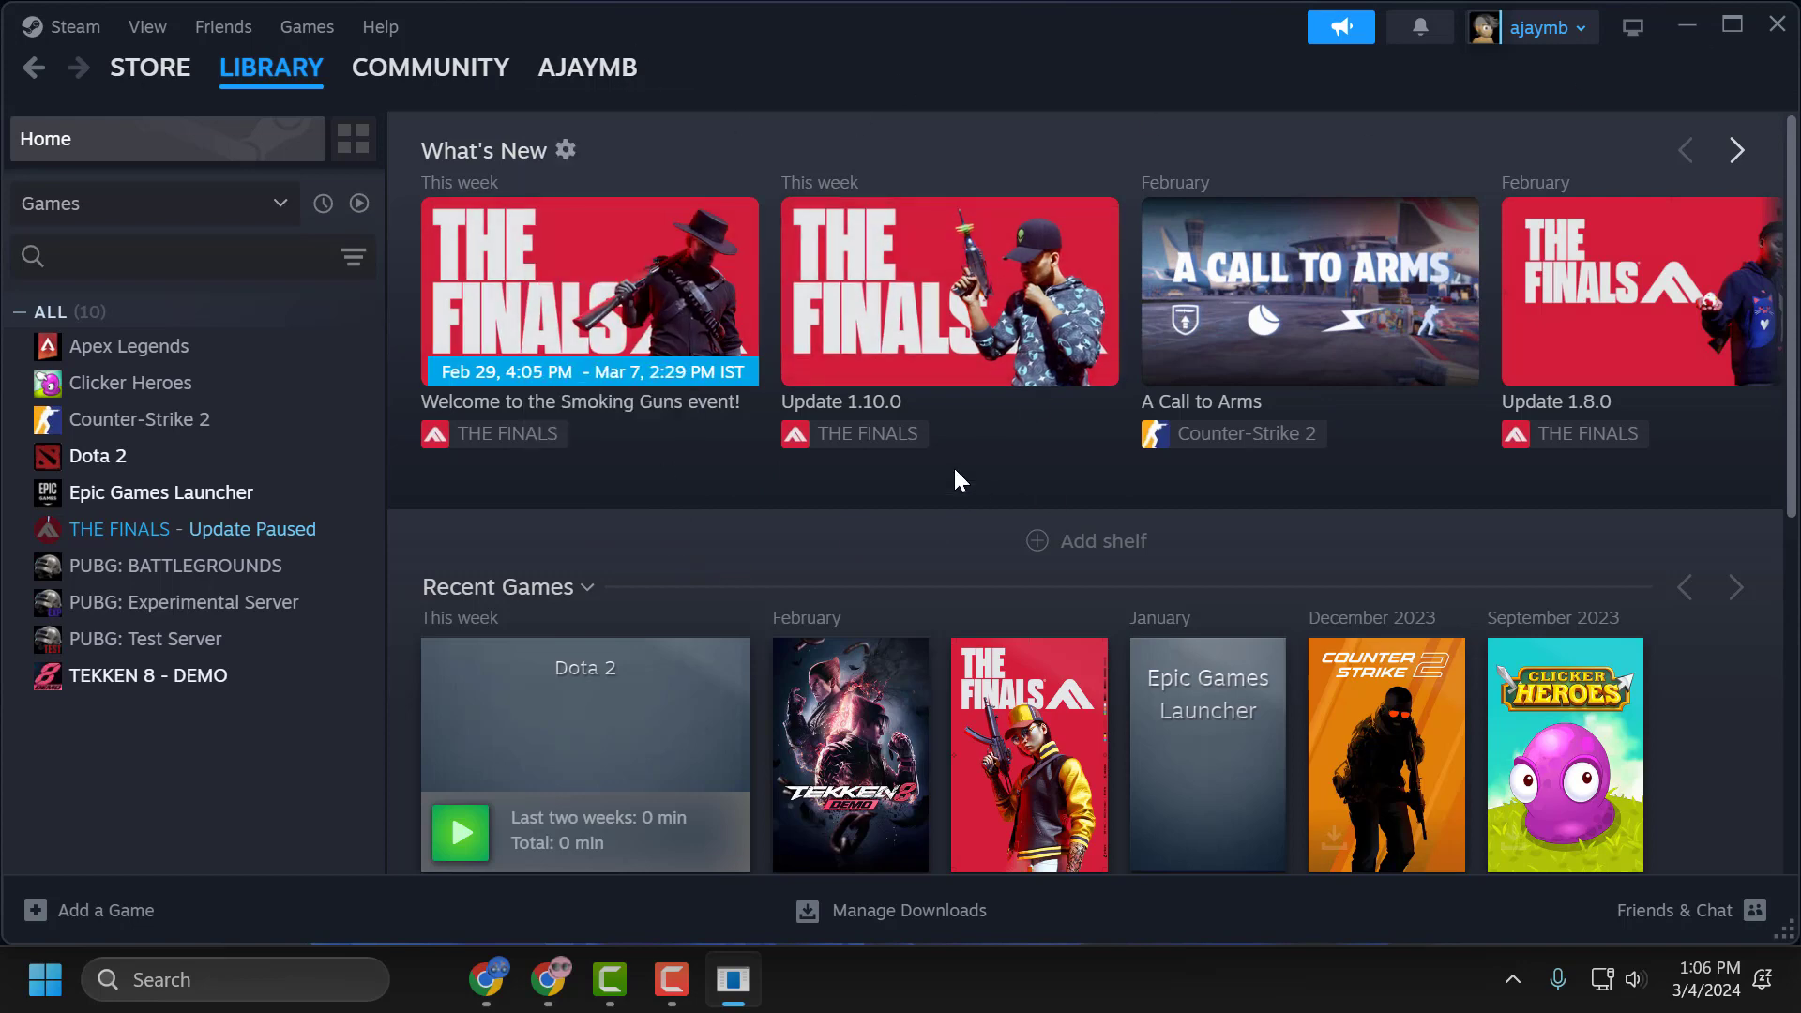
mouse_move(889, 497)
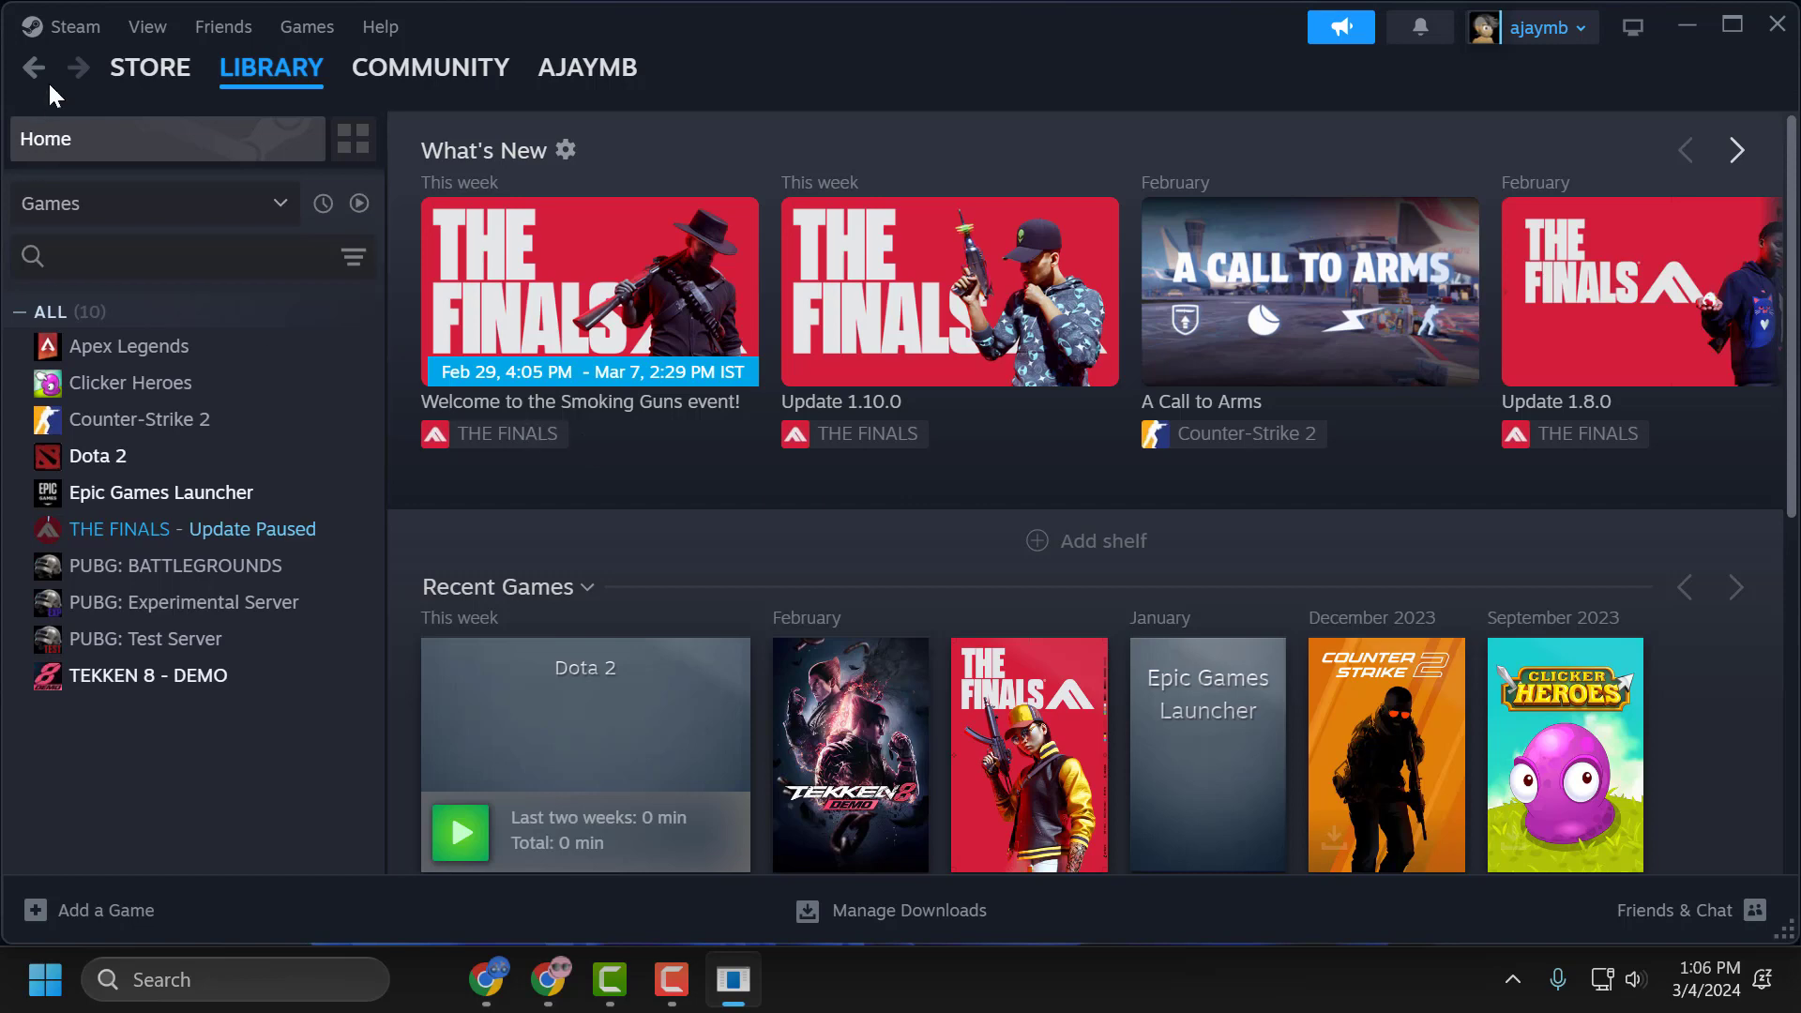
Reach the Downloads page of Steam Settings via the Steam menu.
click(75, 26)
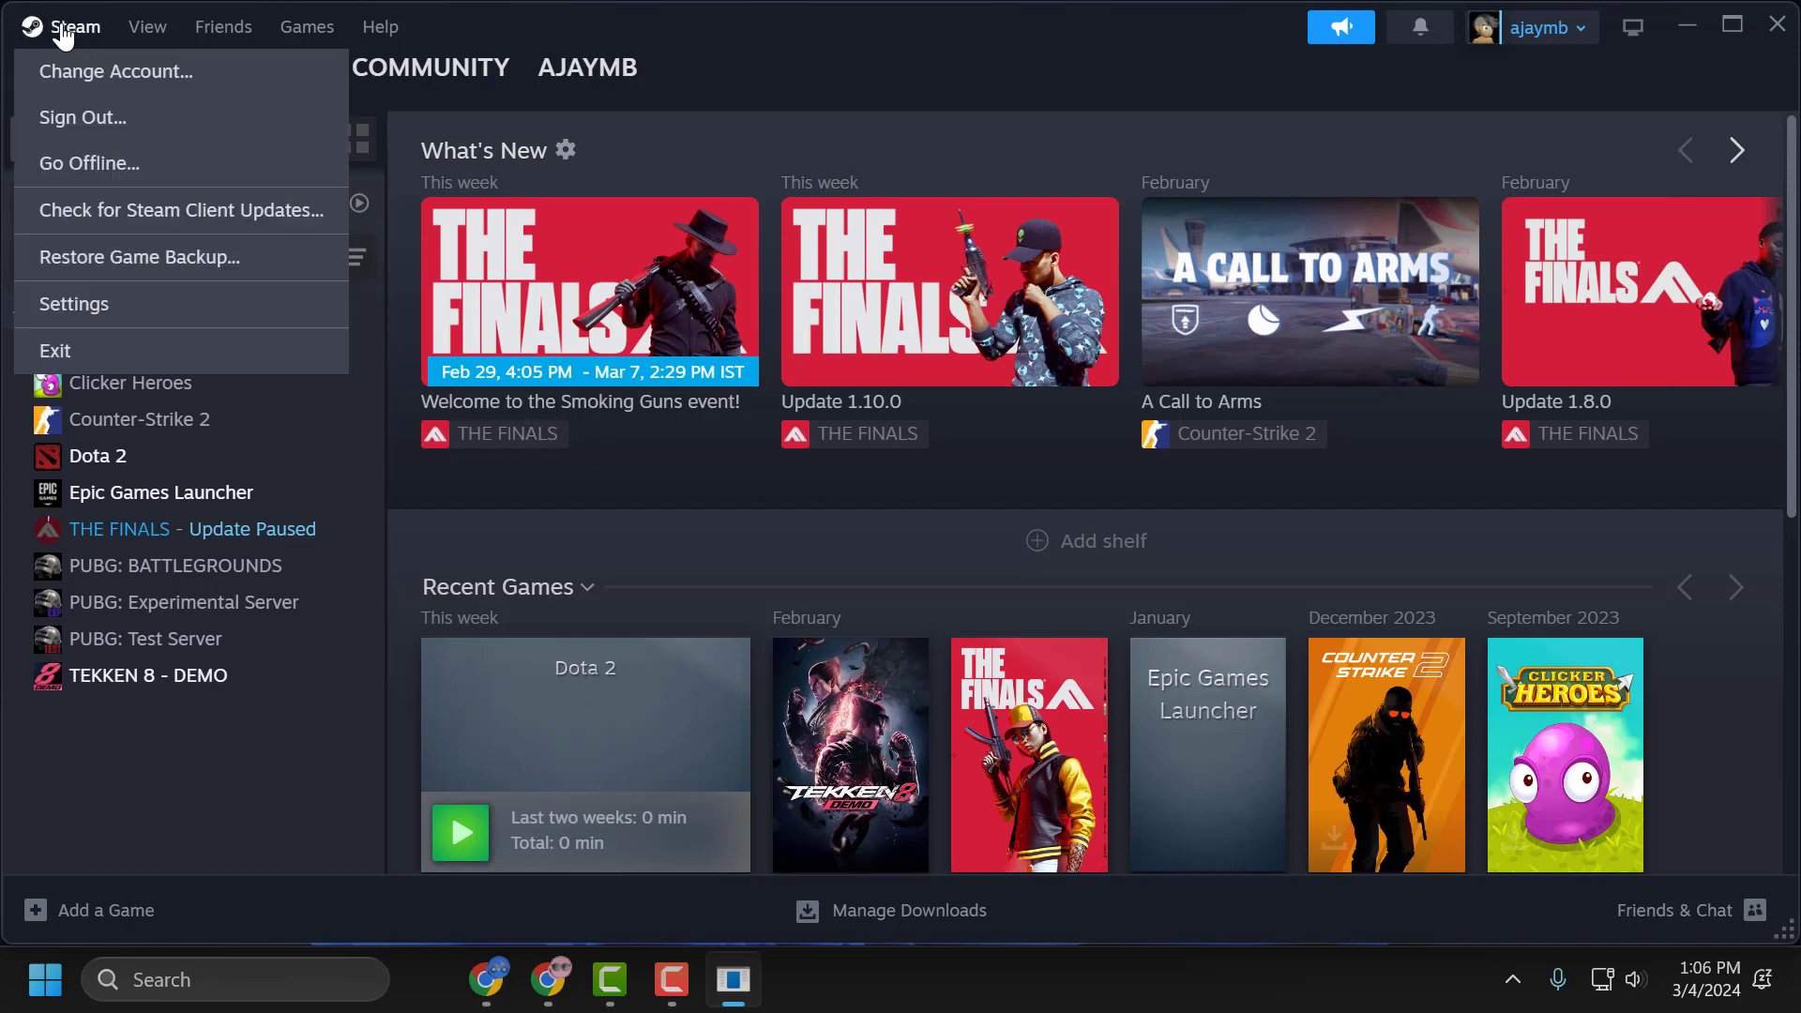
mouse_move(73, 304)
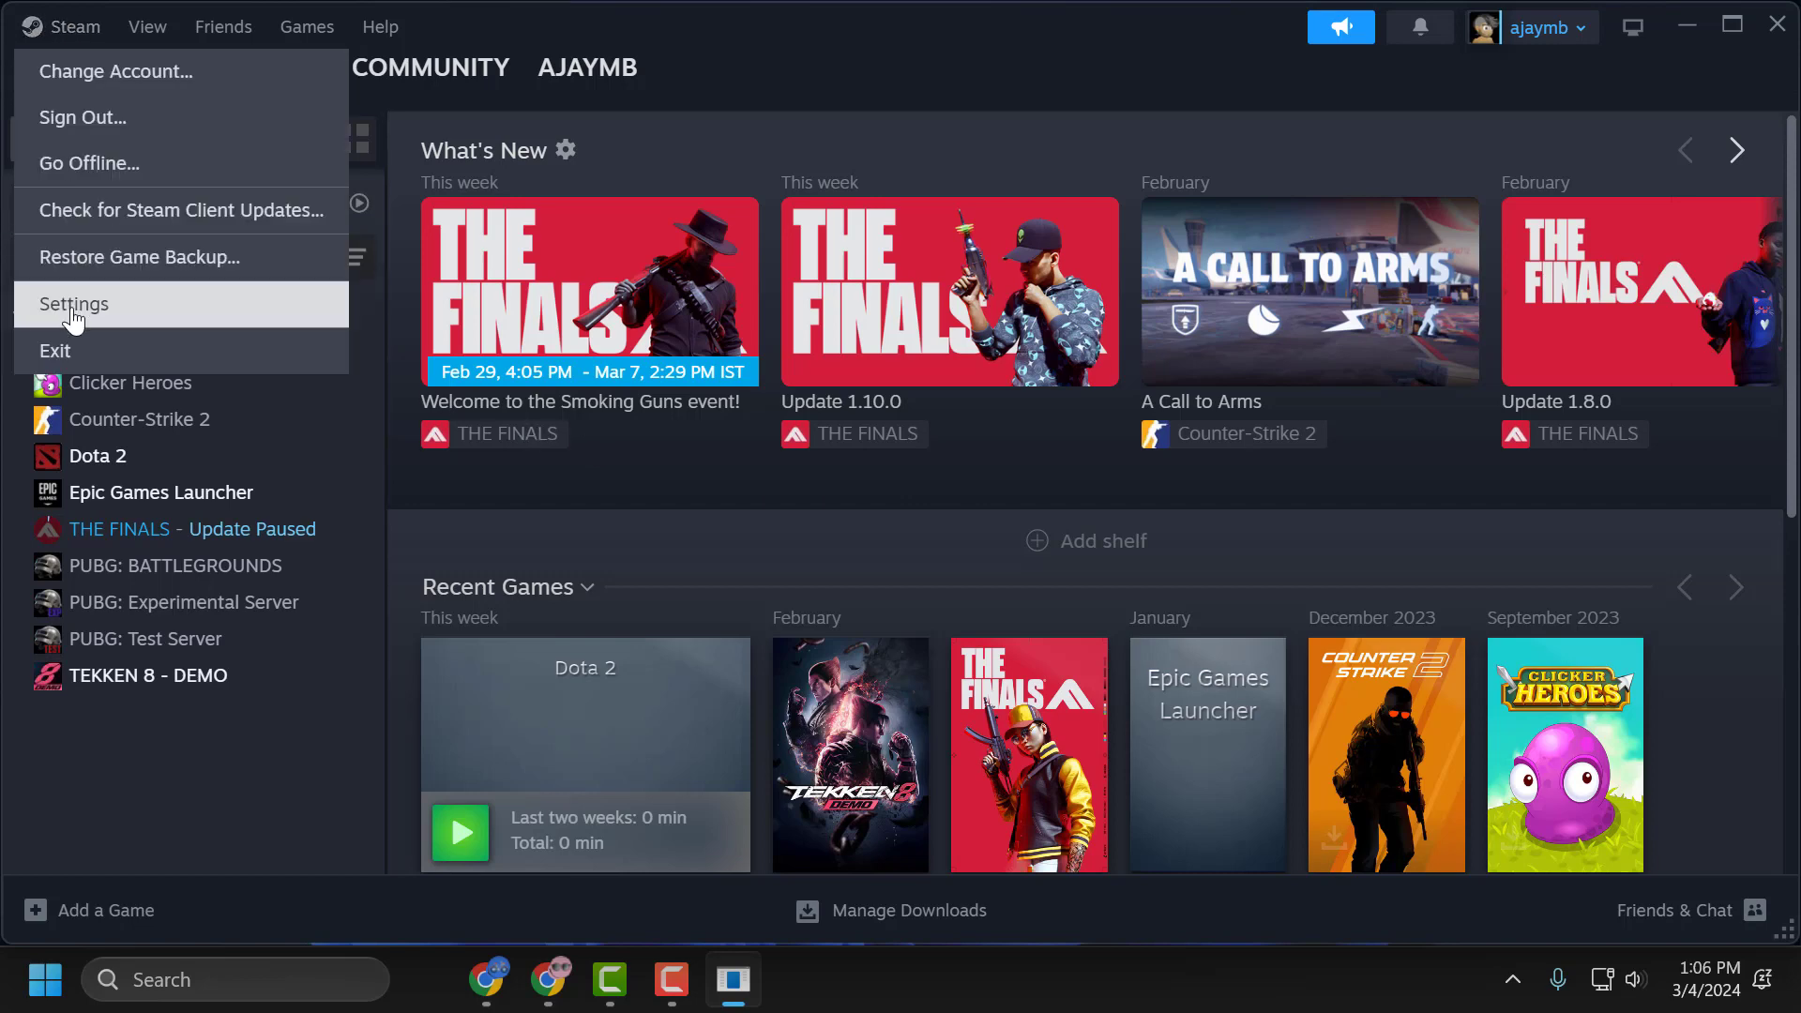
click(73, 304)
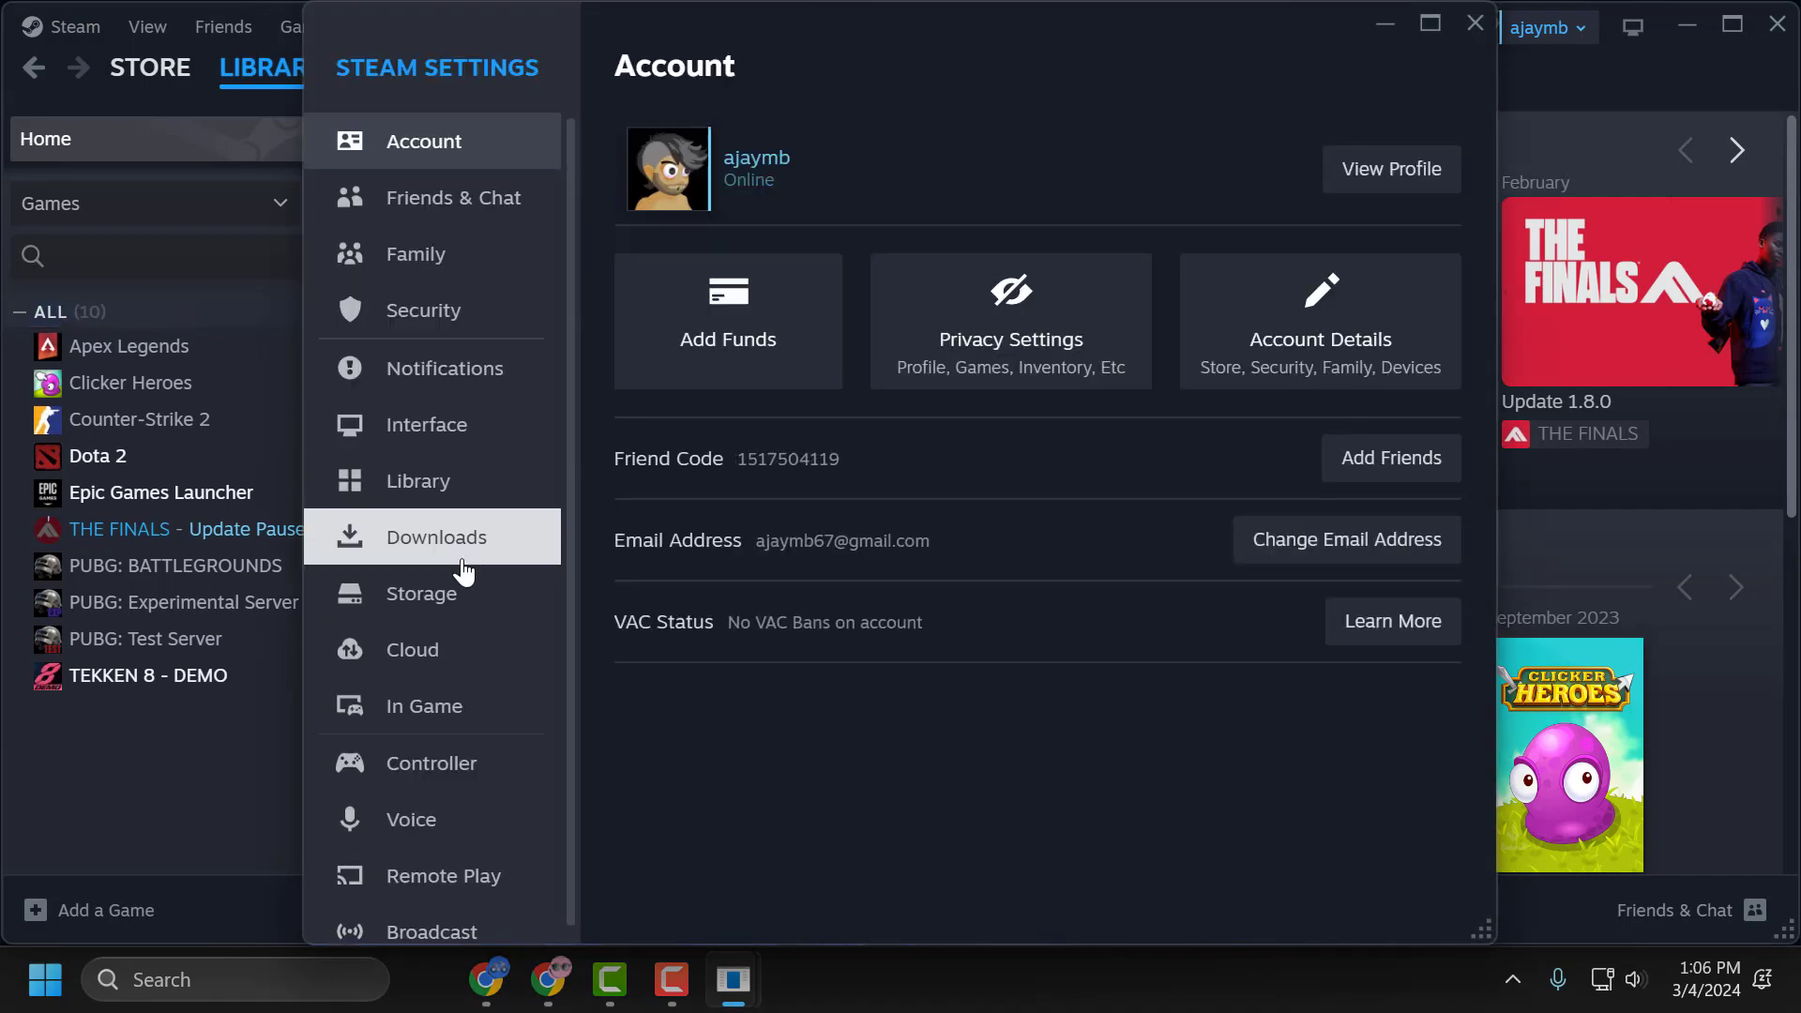
click(439, 536)
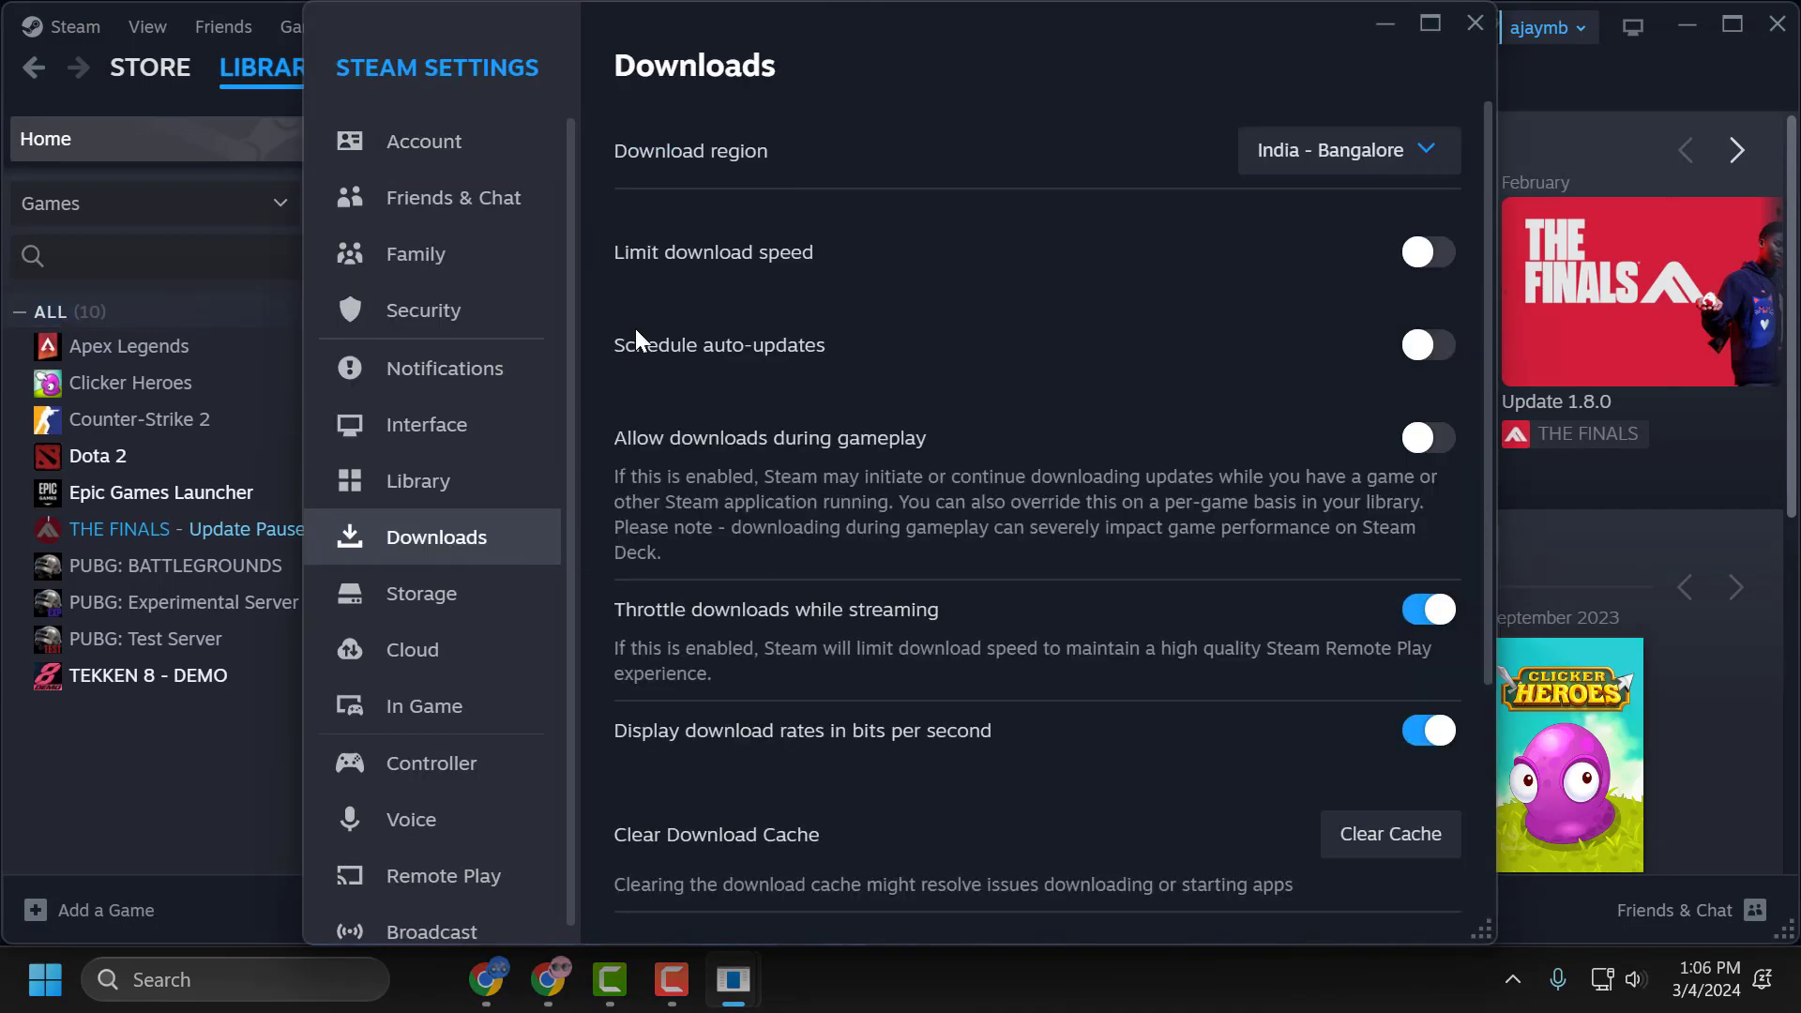
mouse_move(1057, 266)
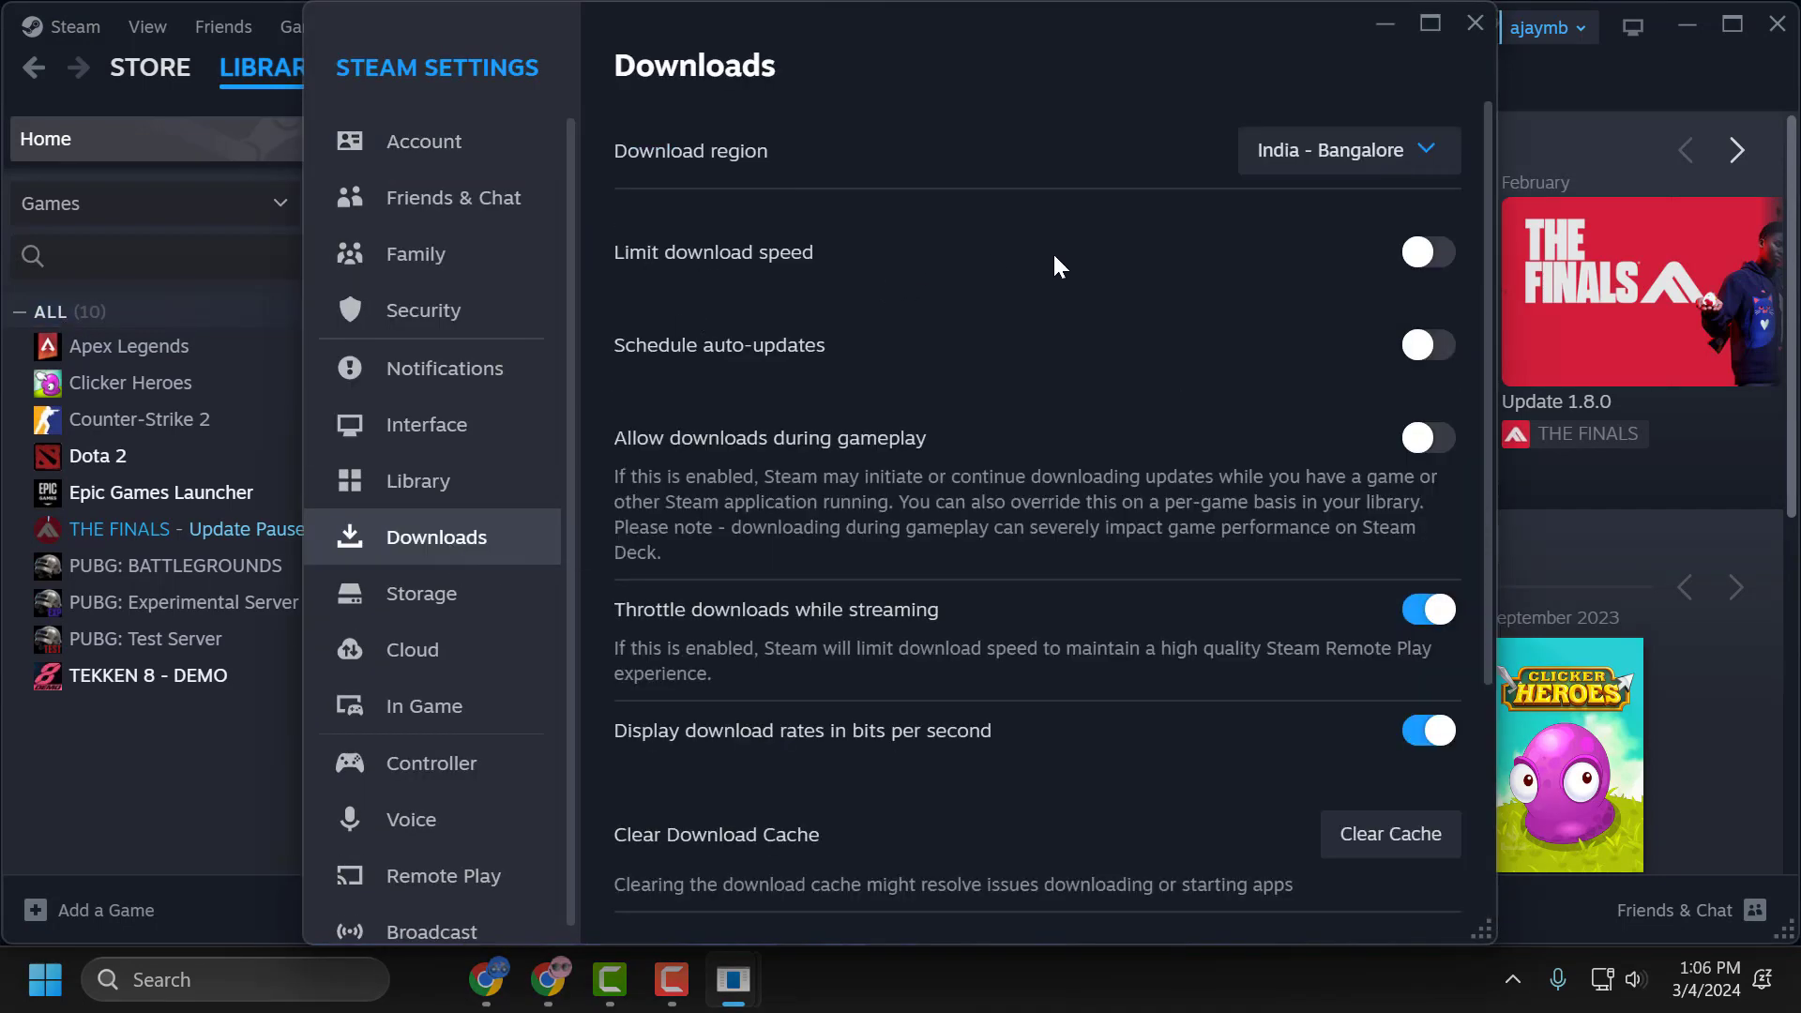
mouse_move(1387, 271)
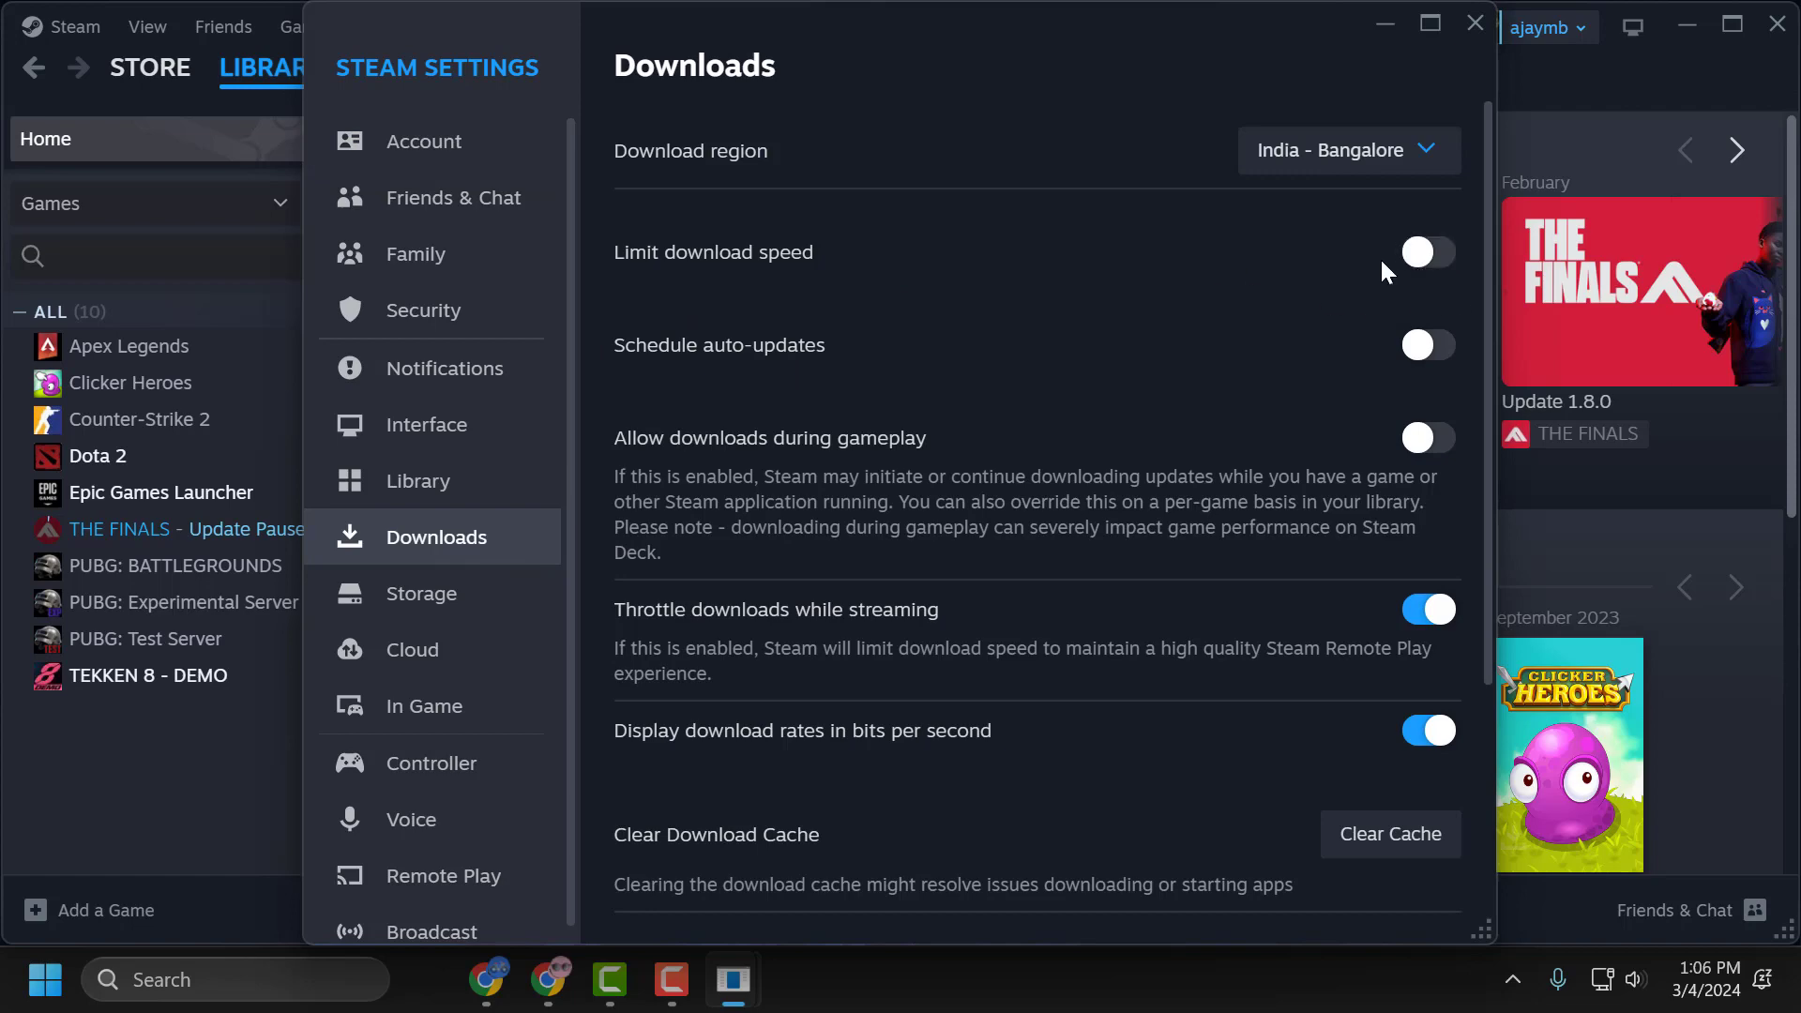
Clear the download cache and let Steam restart.
scroll(down, 3)
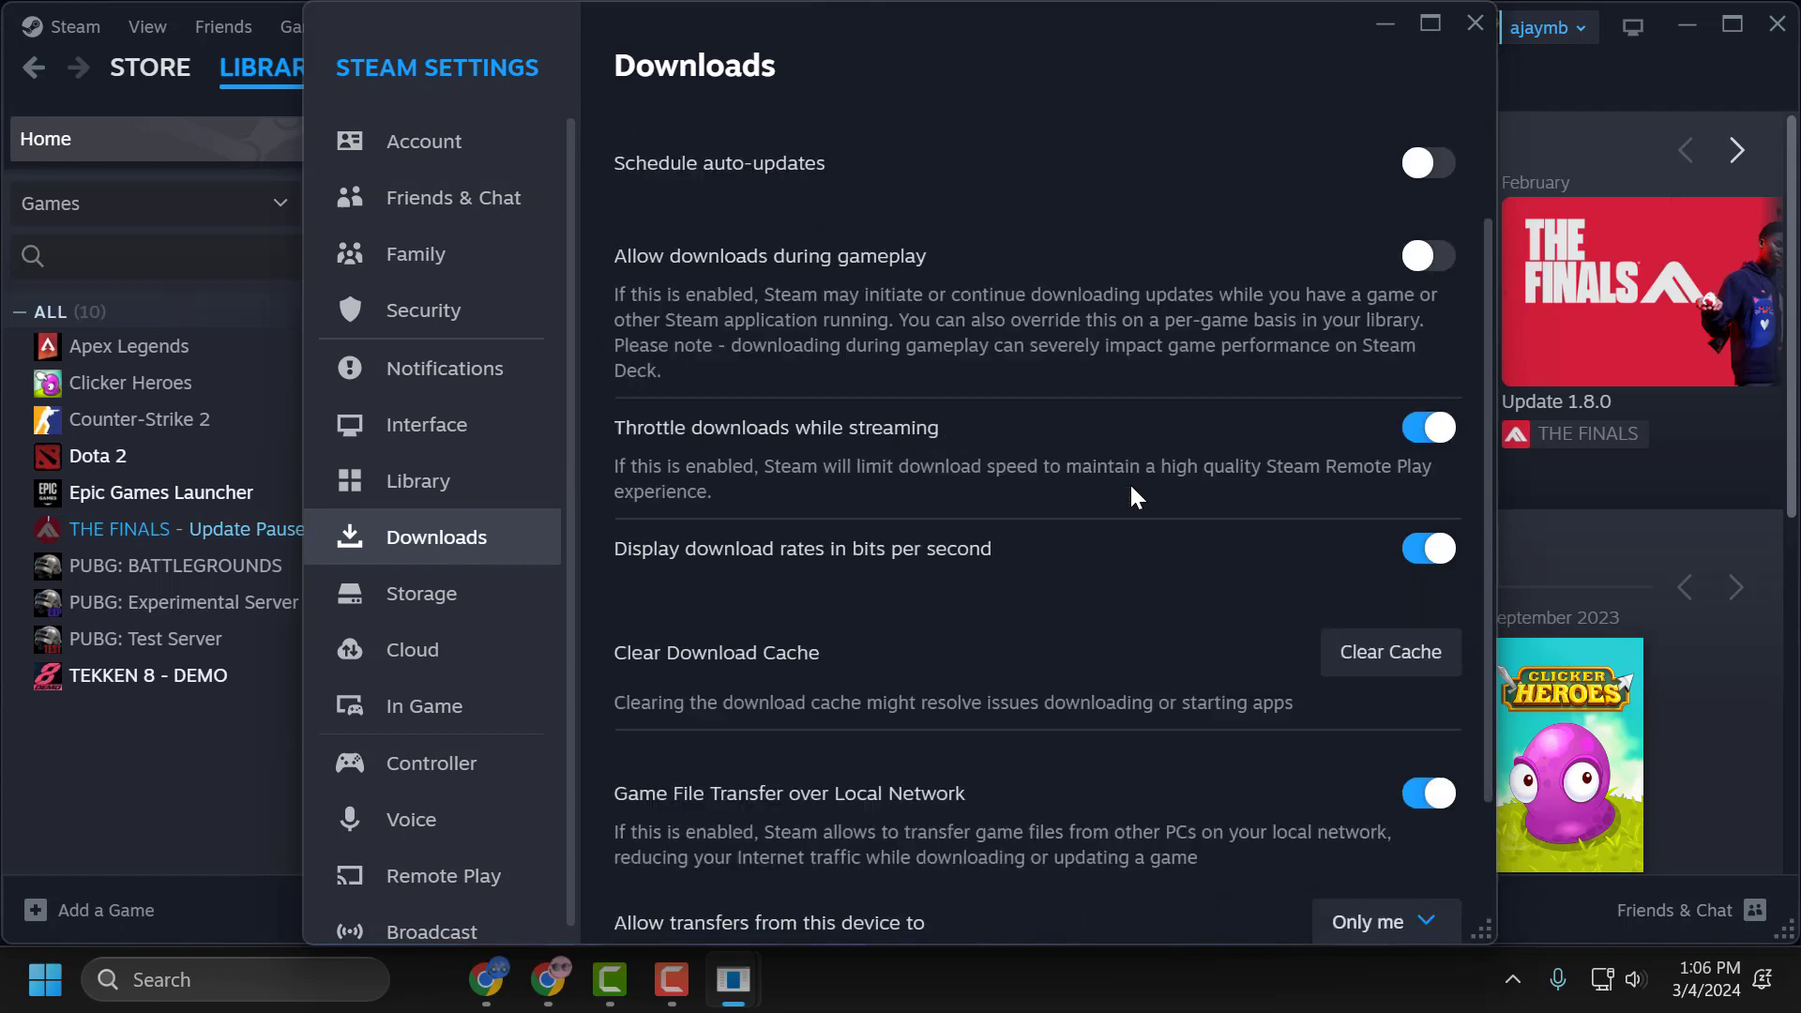
scroll(down, 3)
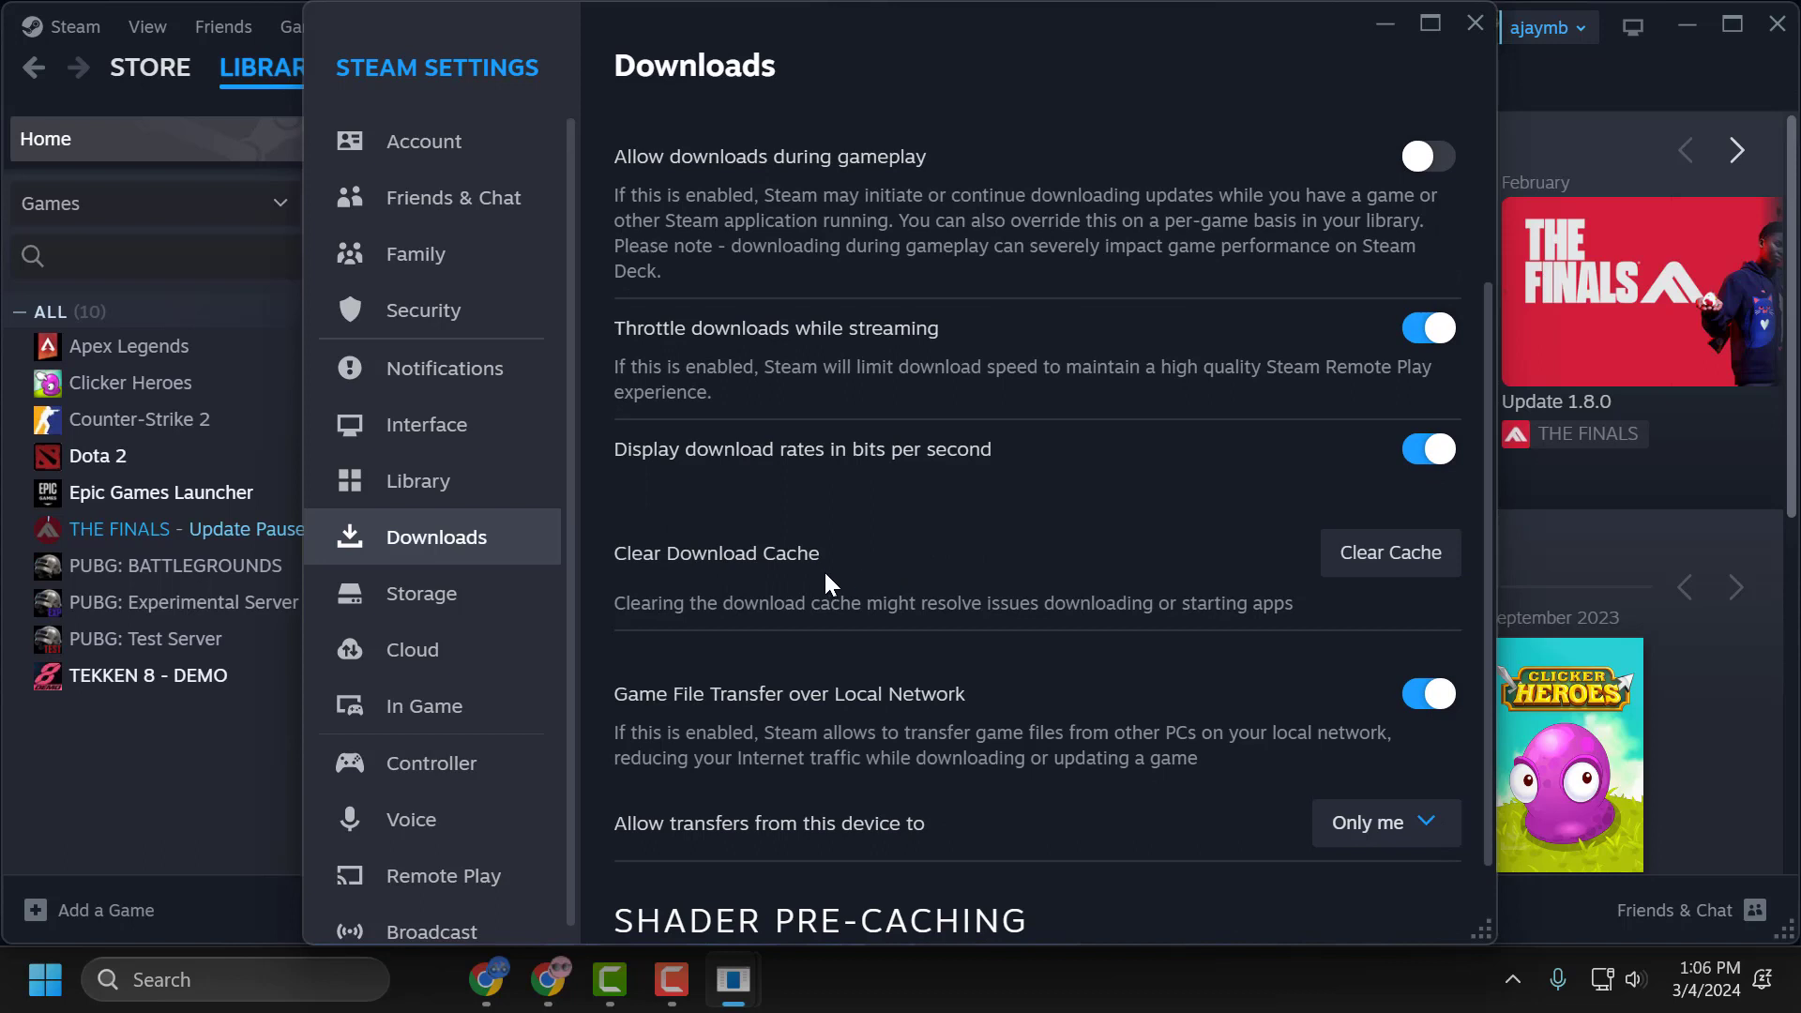
mouse_move(965, 629)
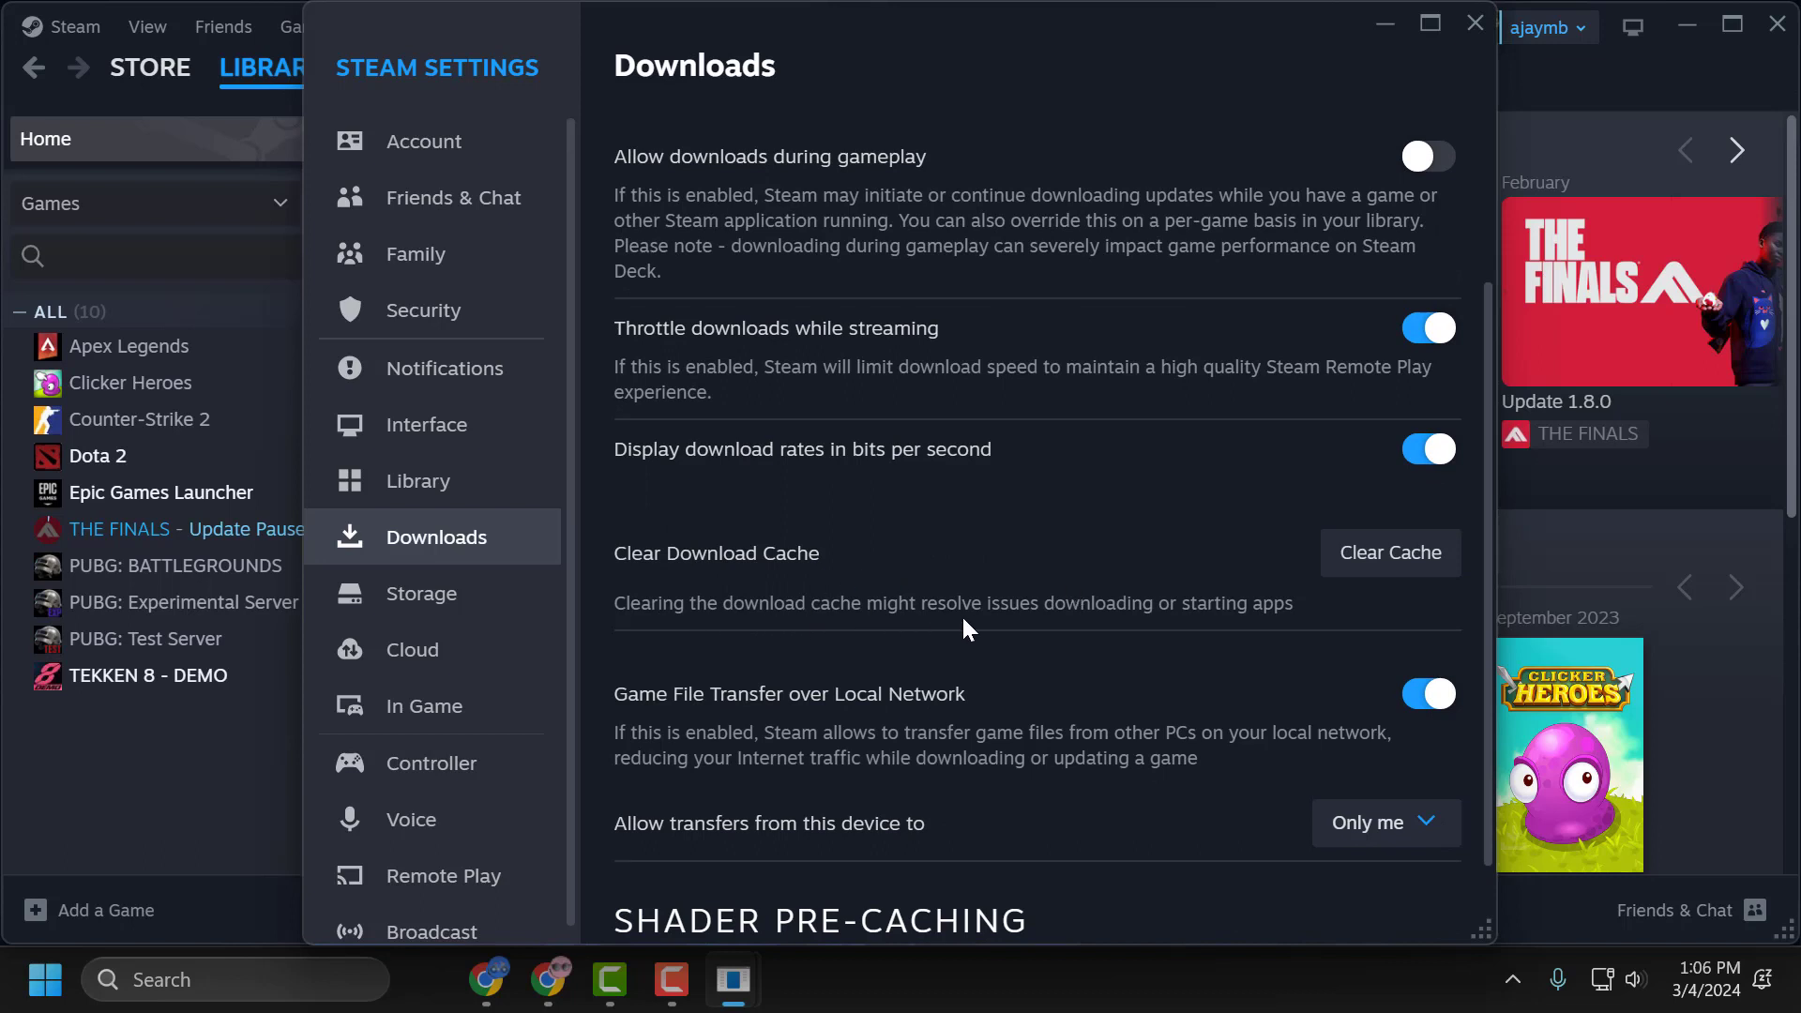
mouse_move(1289, 596)
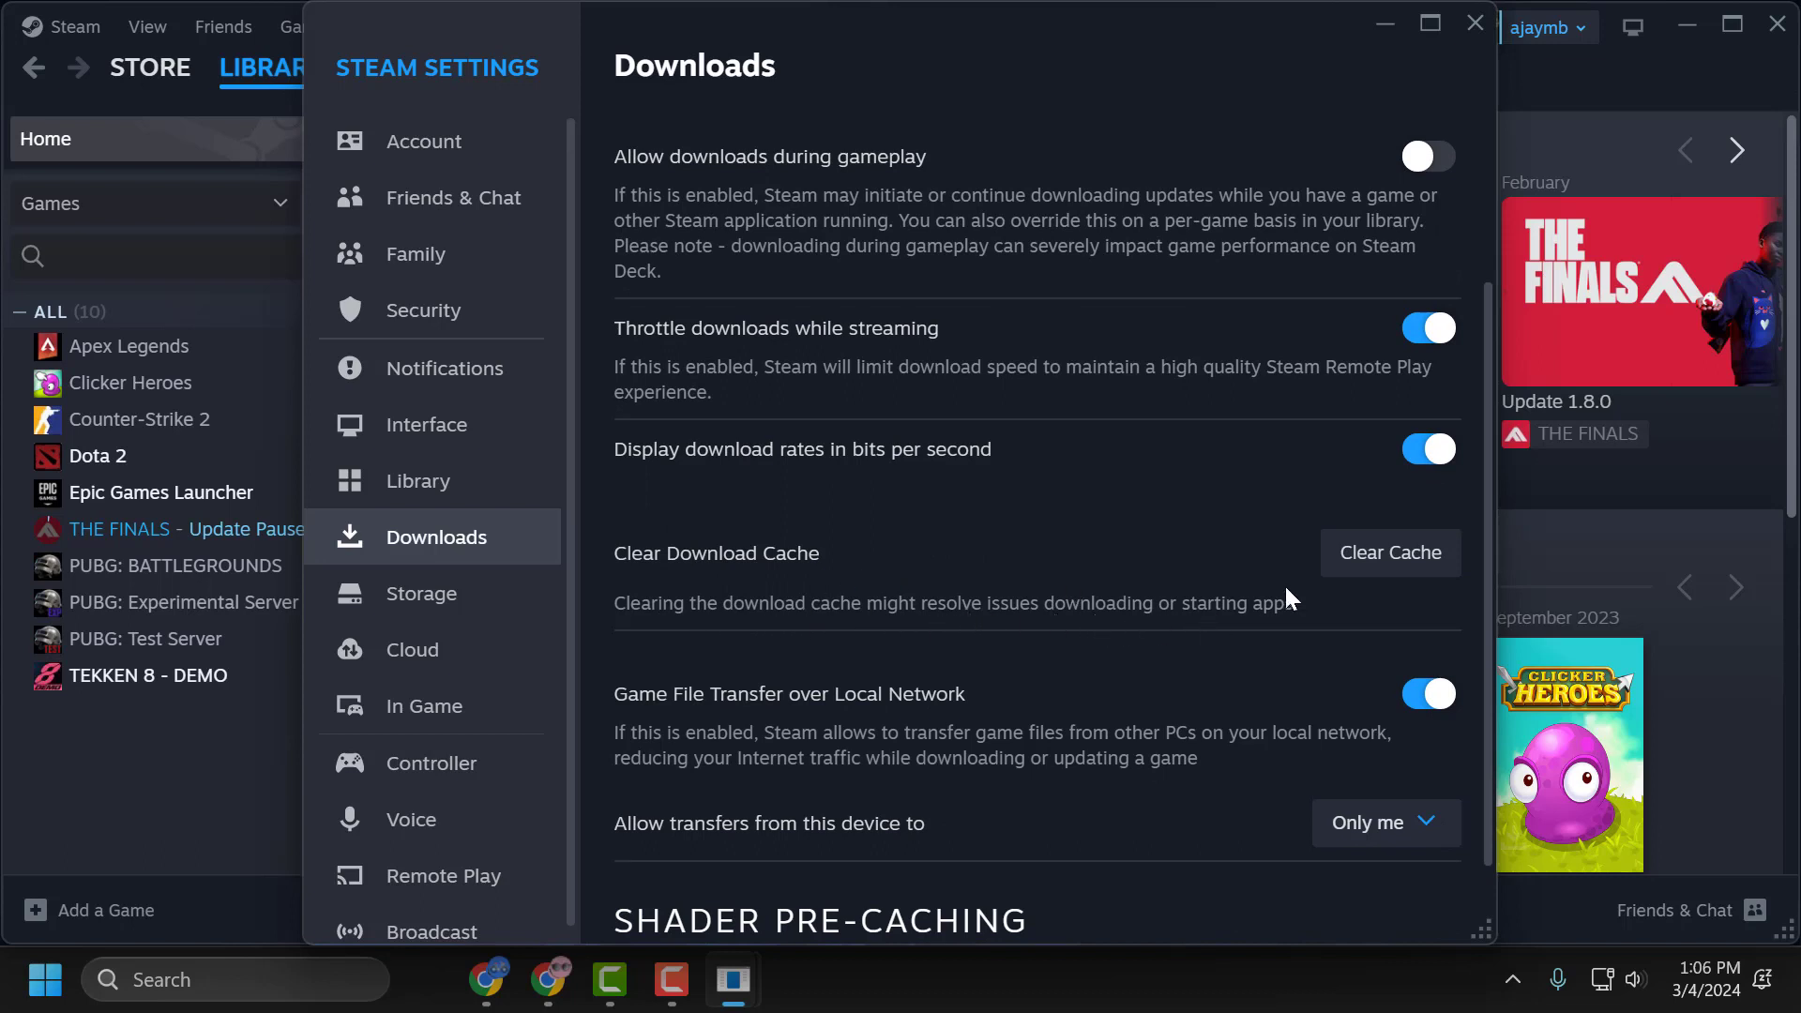
click(1388, 552)
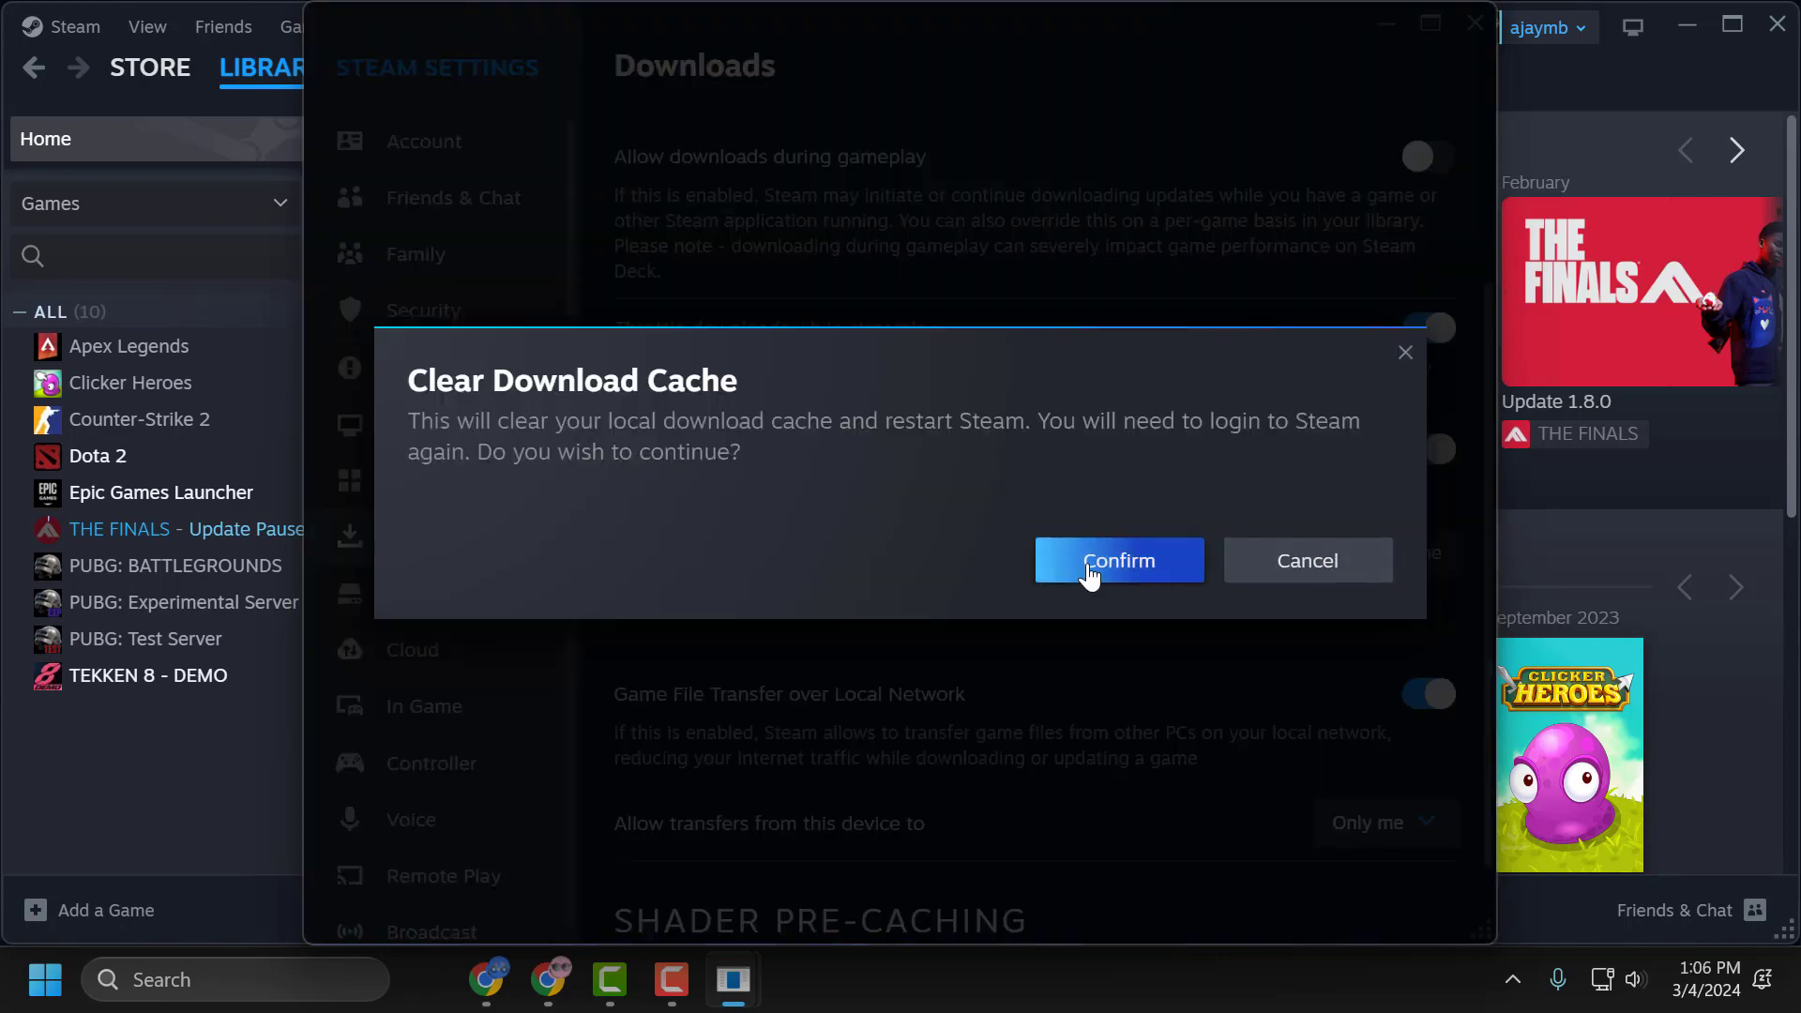
click(1118, 561)
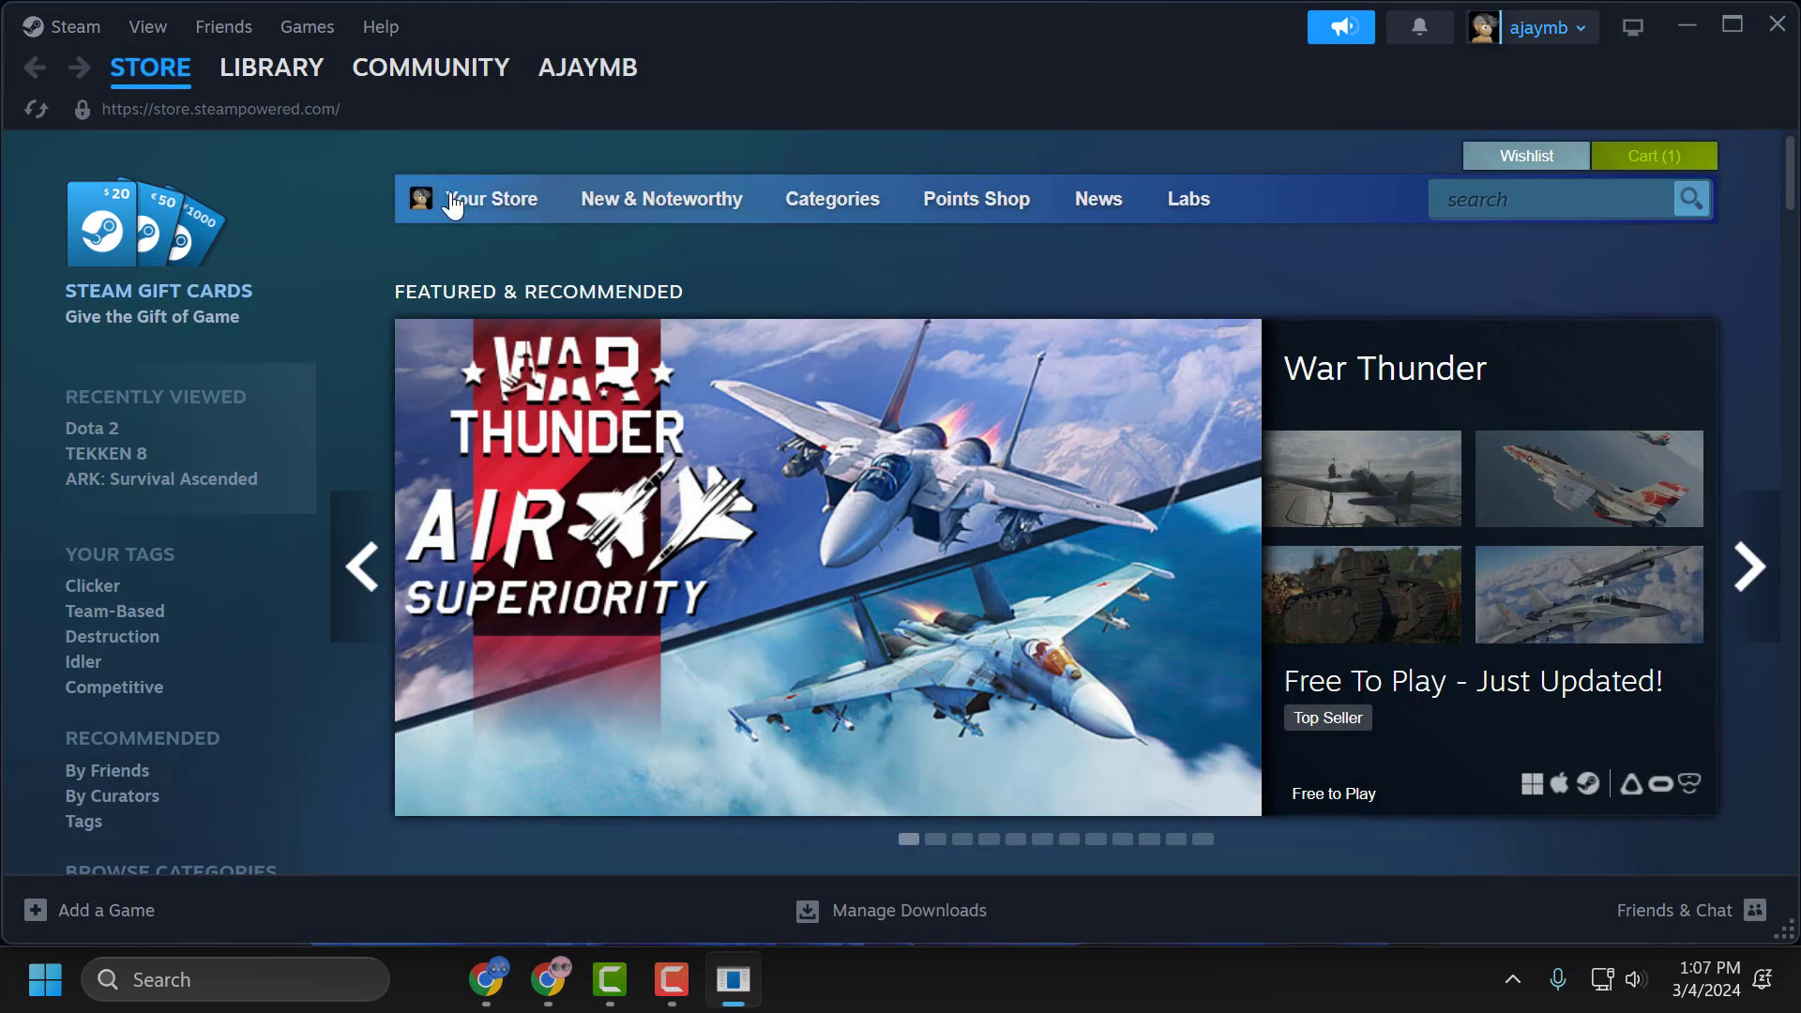
Return to the Library and reopen Steam Settings.
click(270, 67)
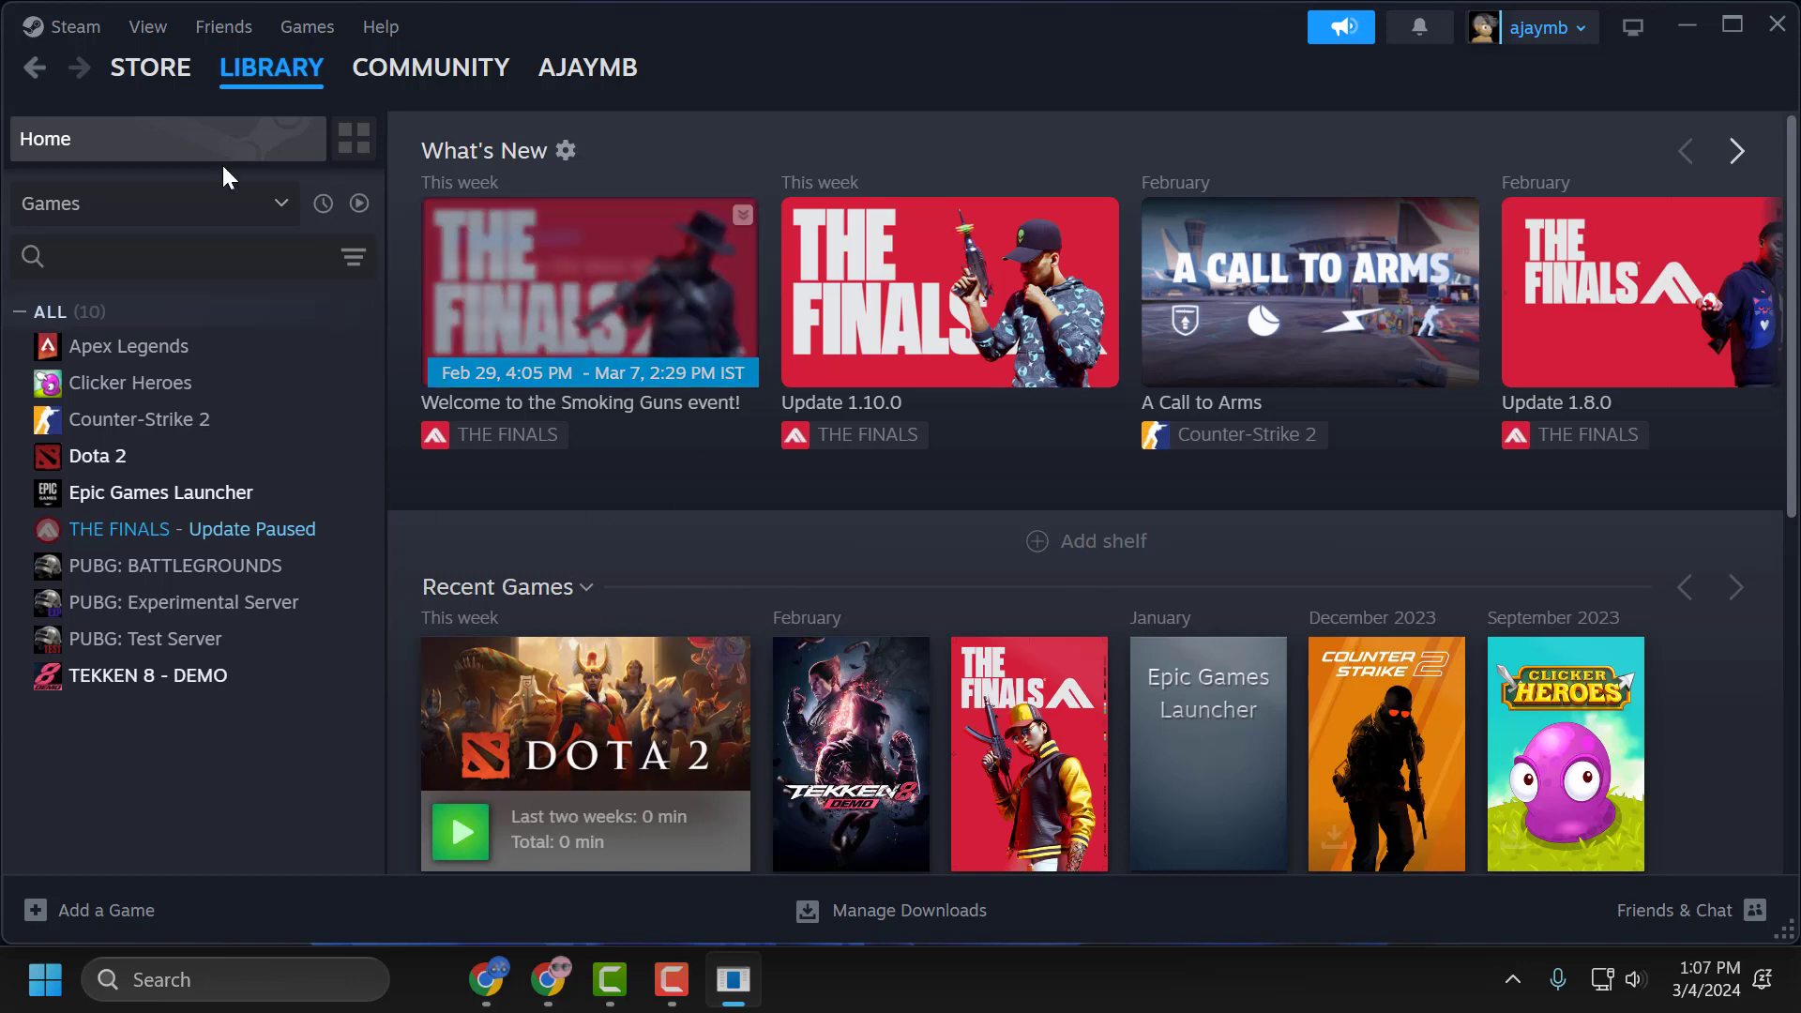
click(75, 26)
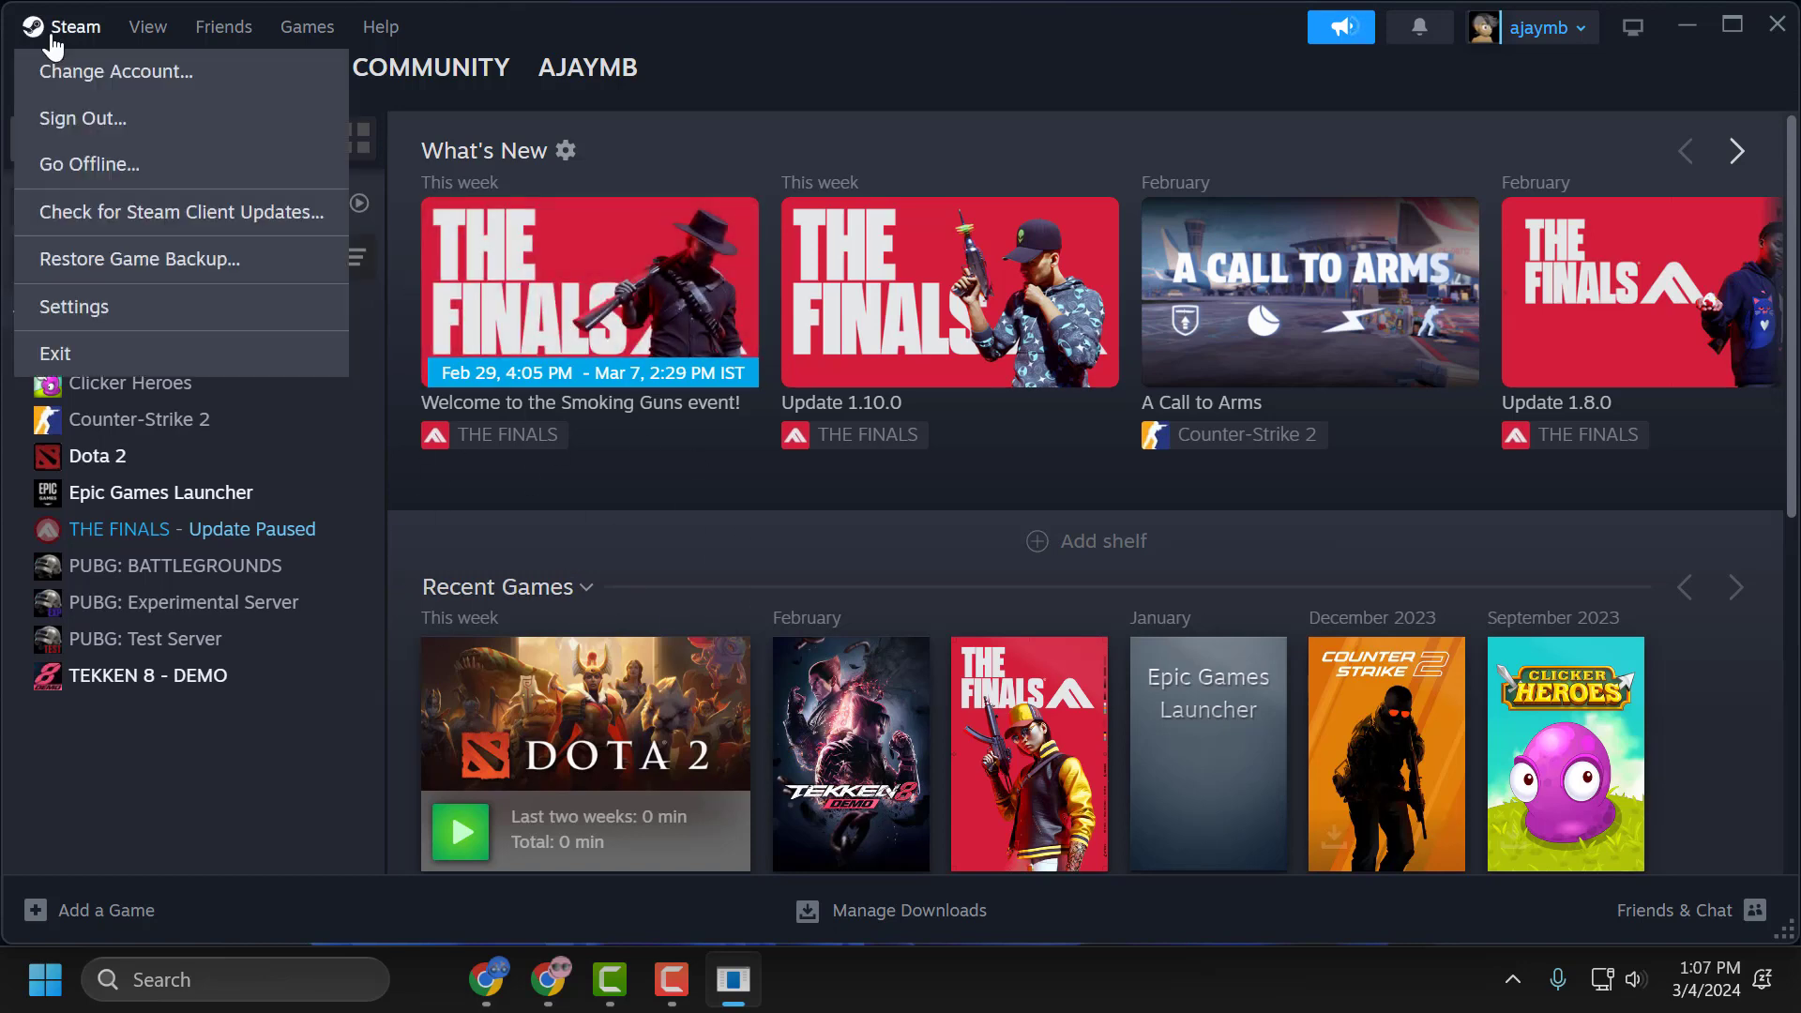
click(73, 306)
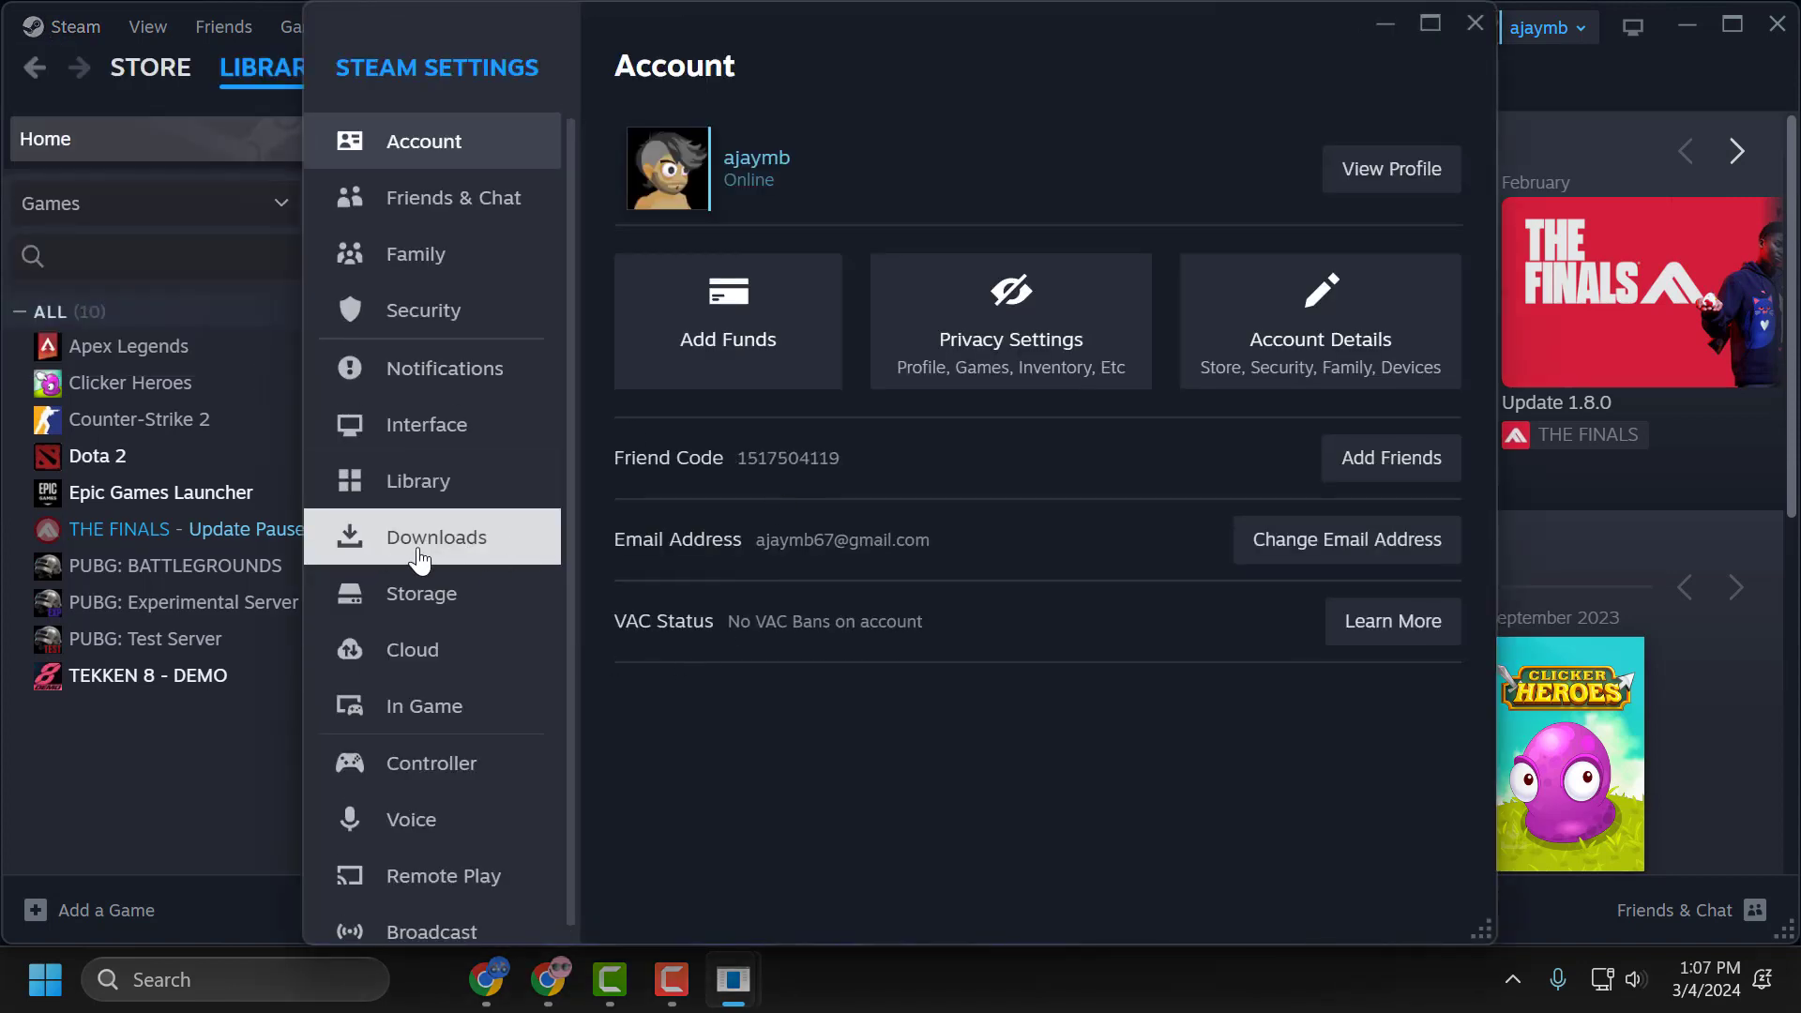
Change the download region from India - Bangalore to India - Chennai.
click(437, 537)
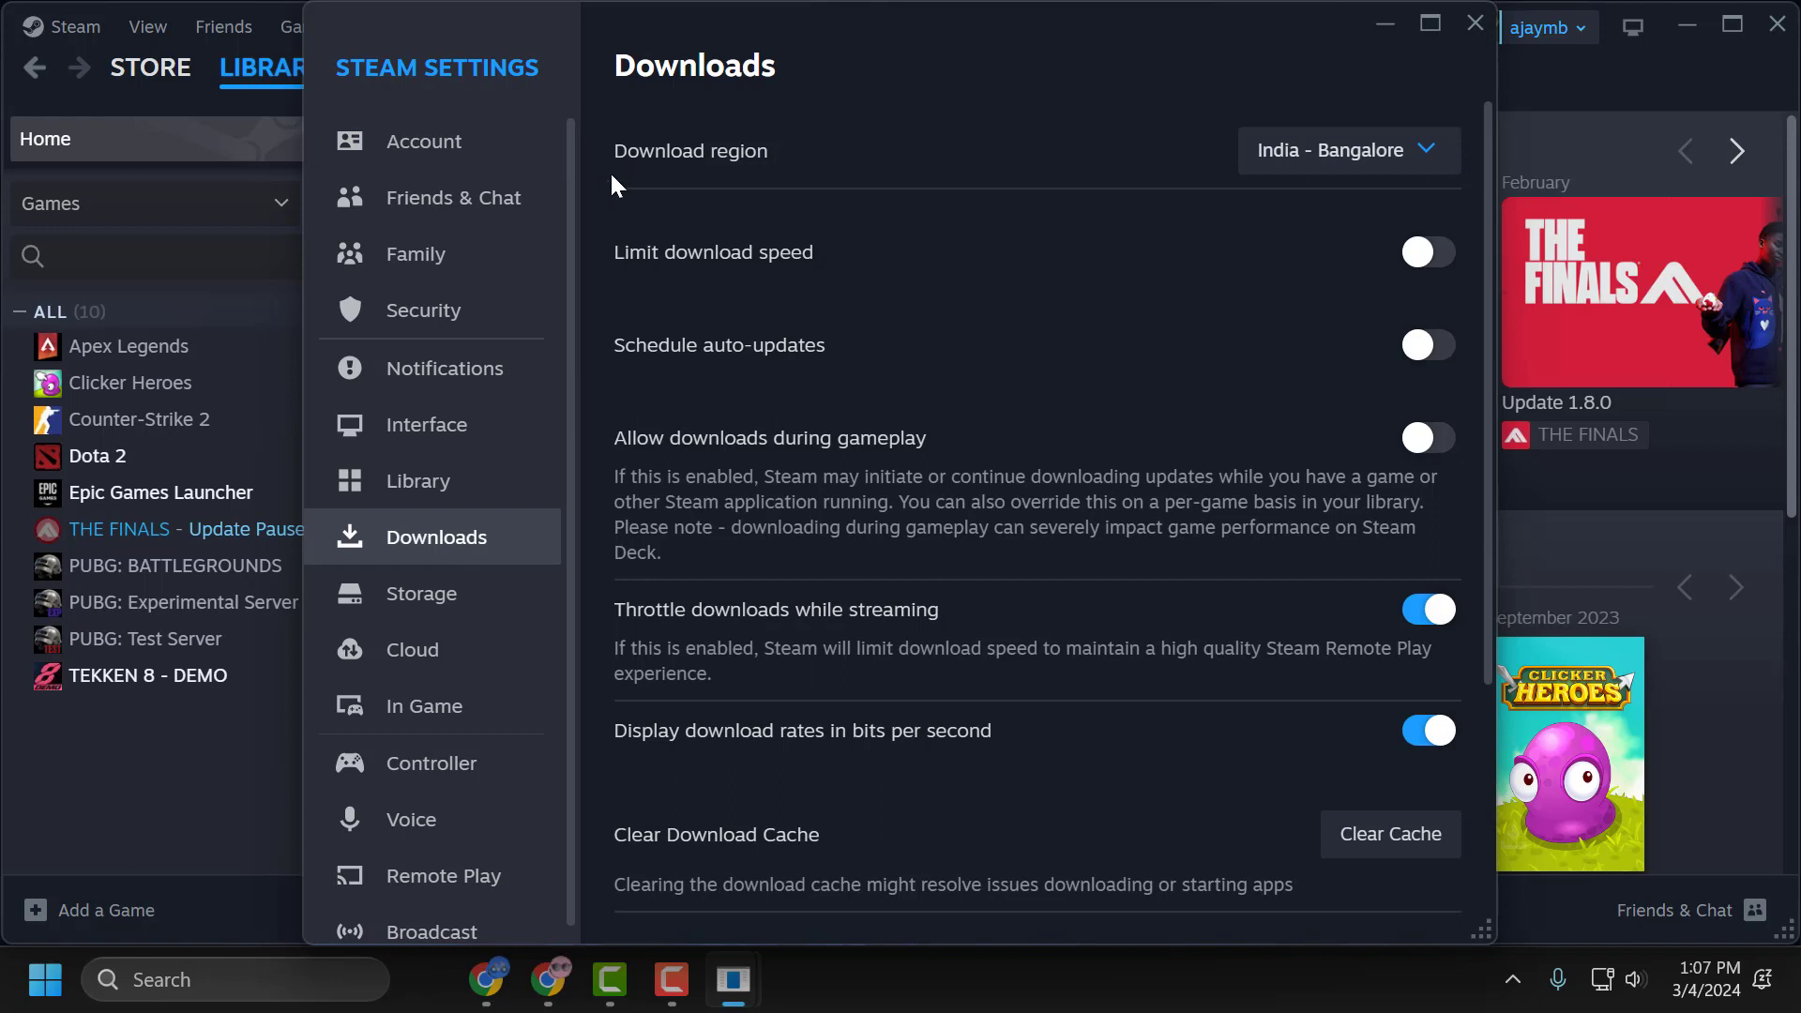
mouse_move(1347, 150)
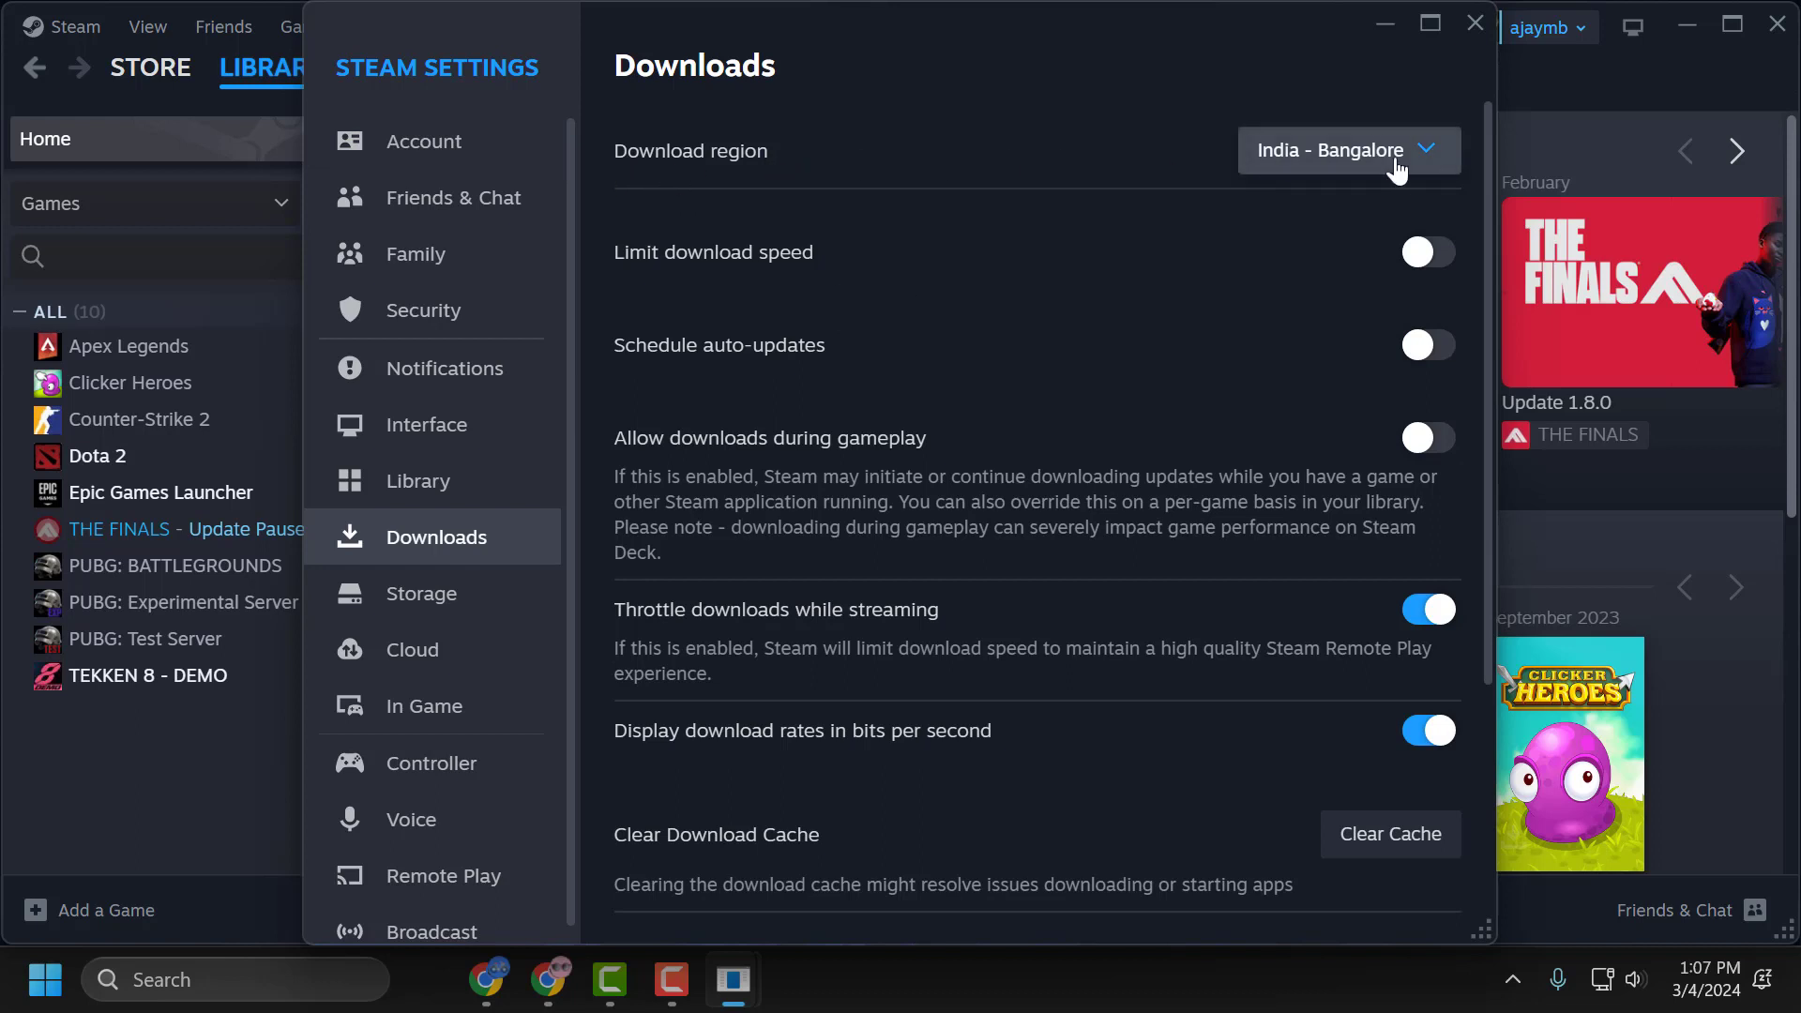
click(1347, 150)
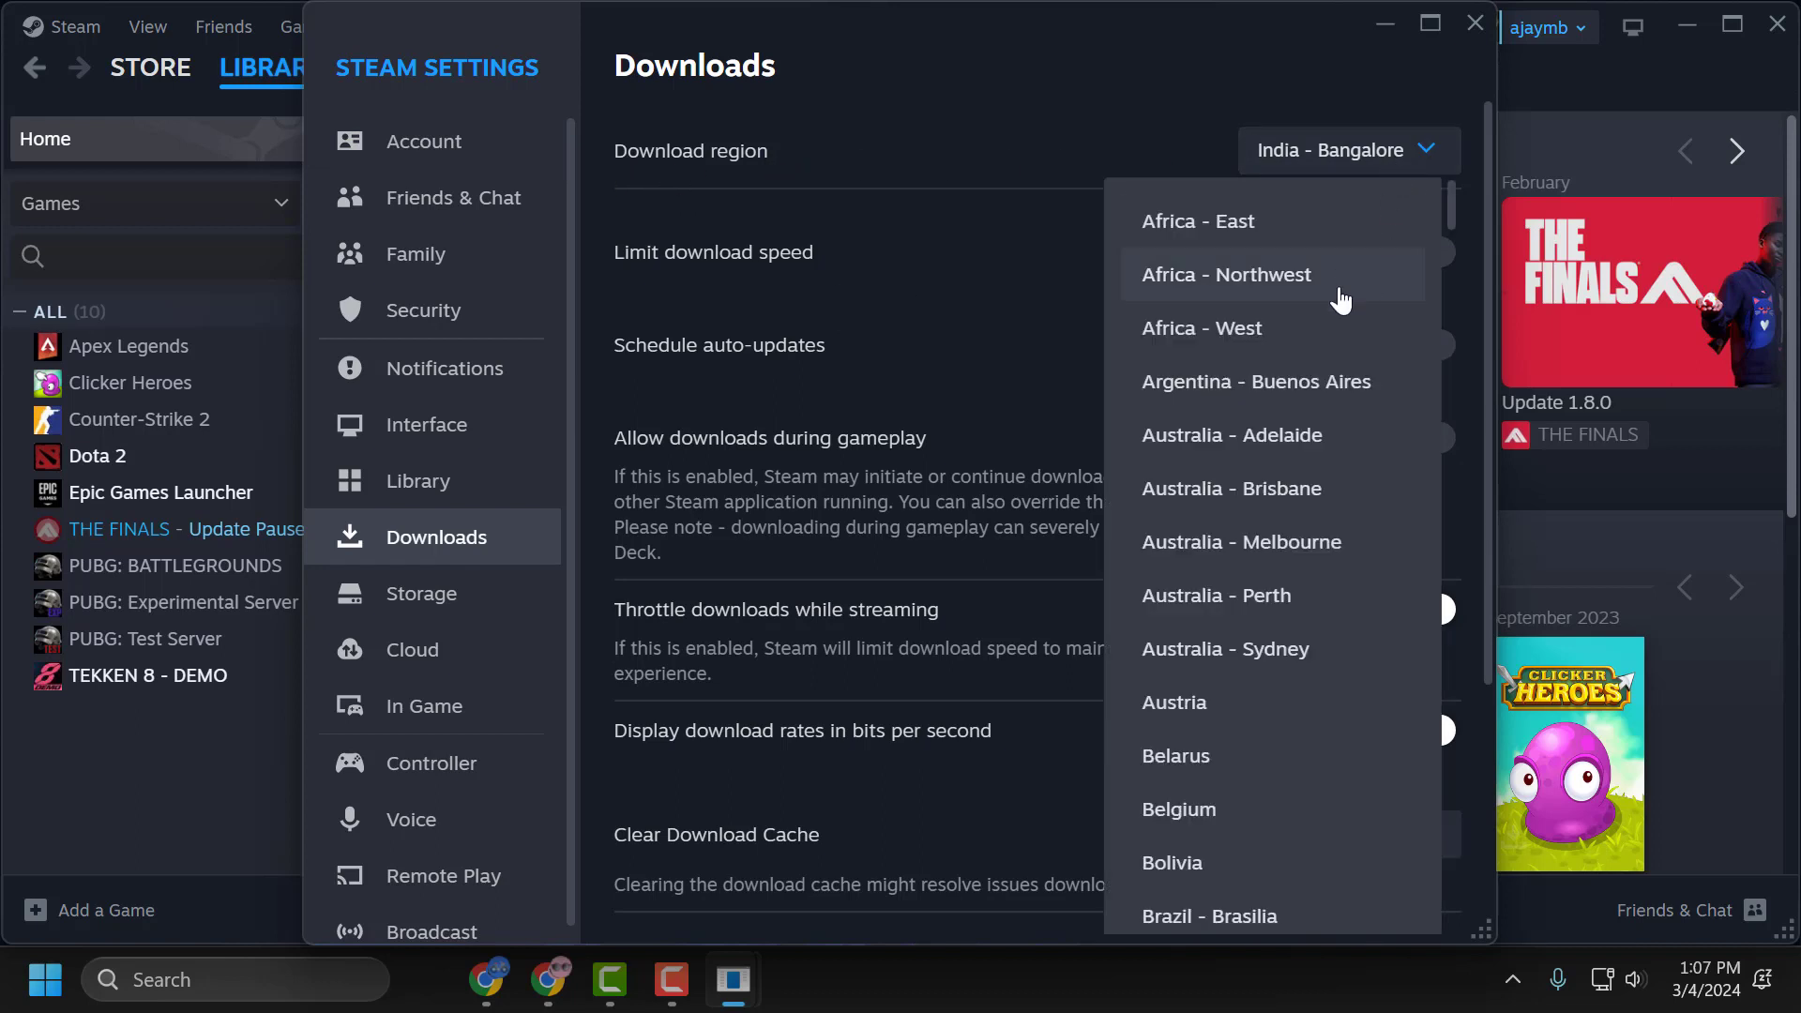
scroll(down, 3)
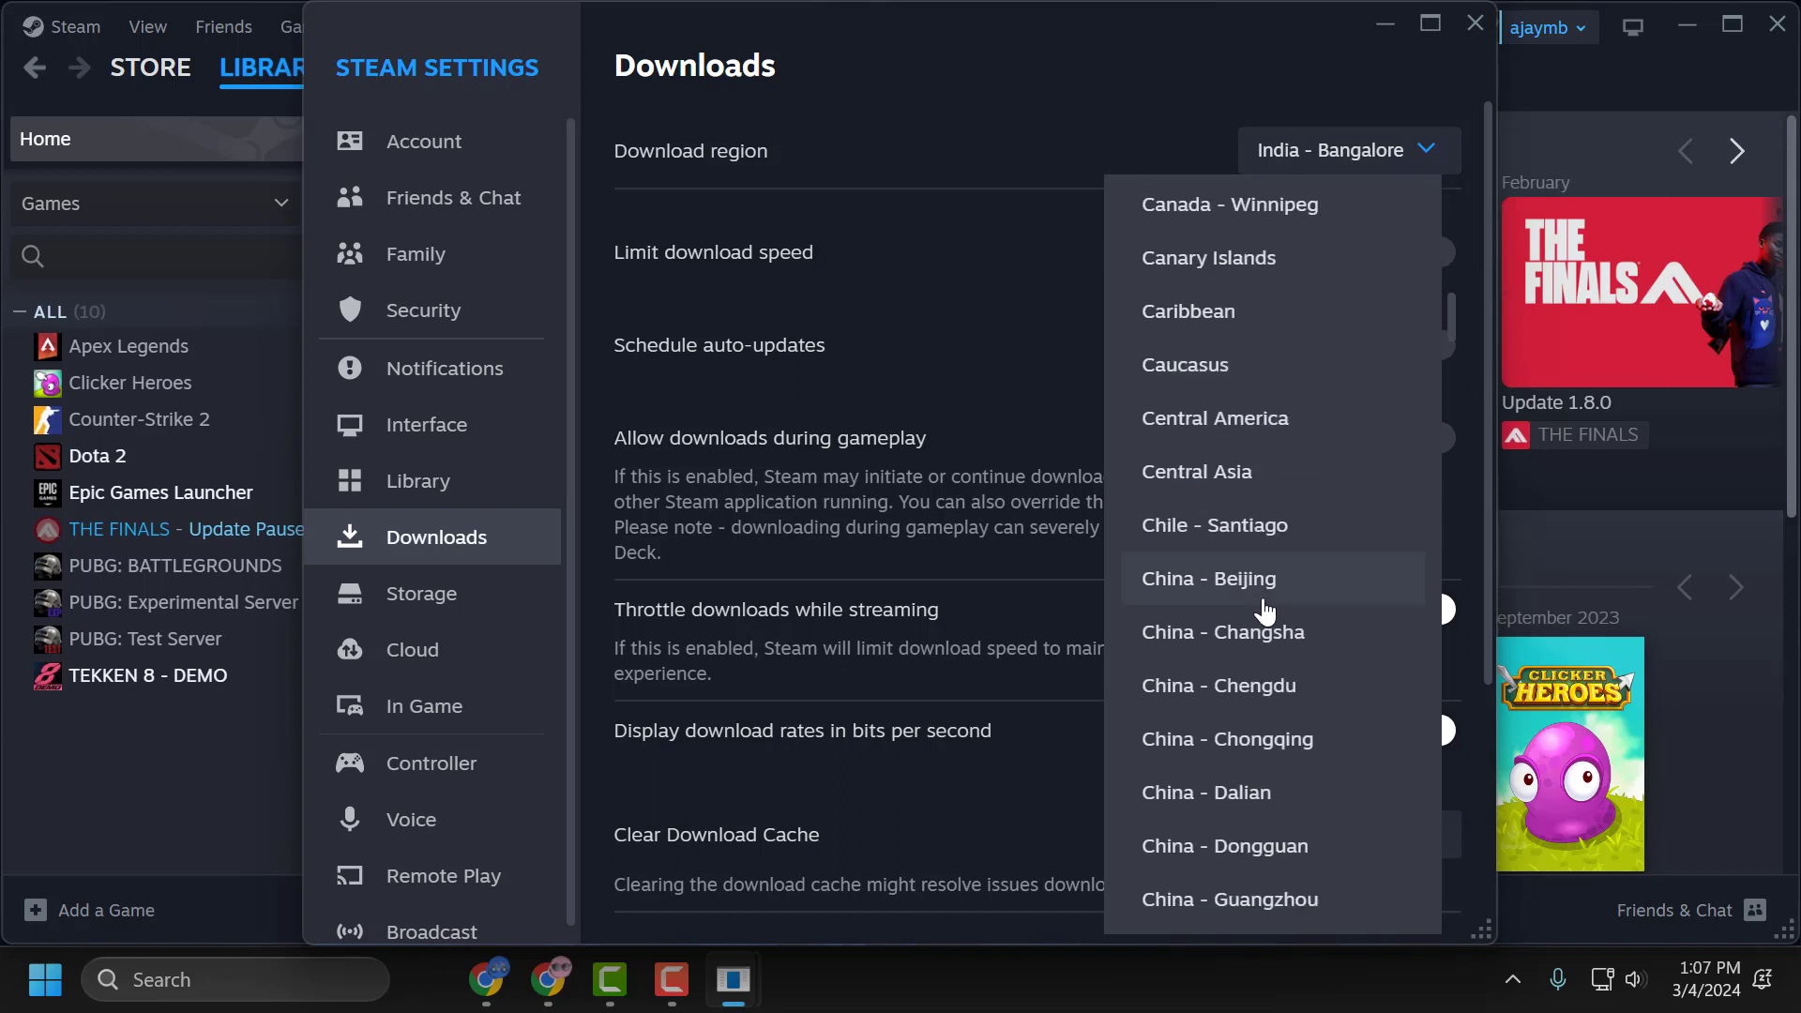
scroll(down, 3)
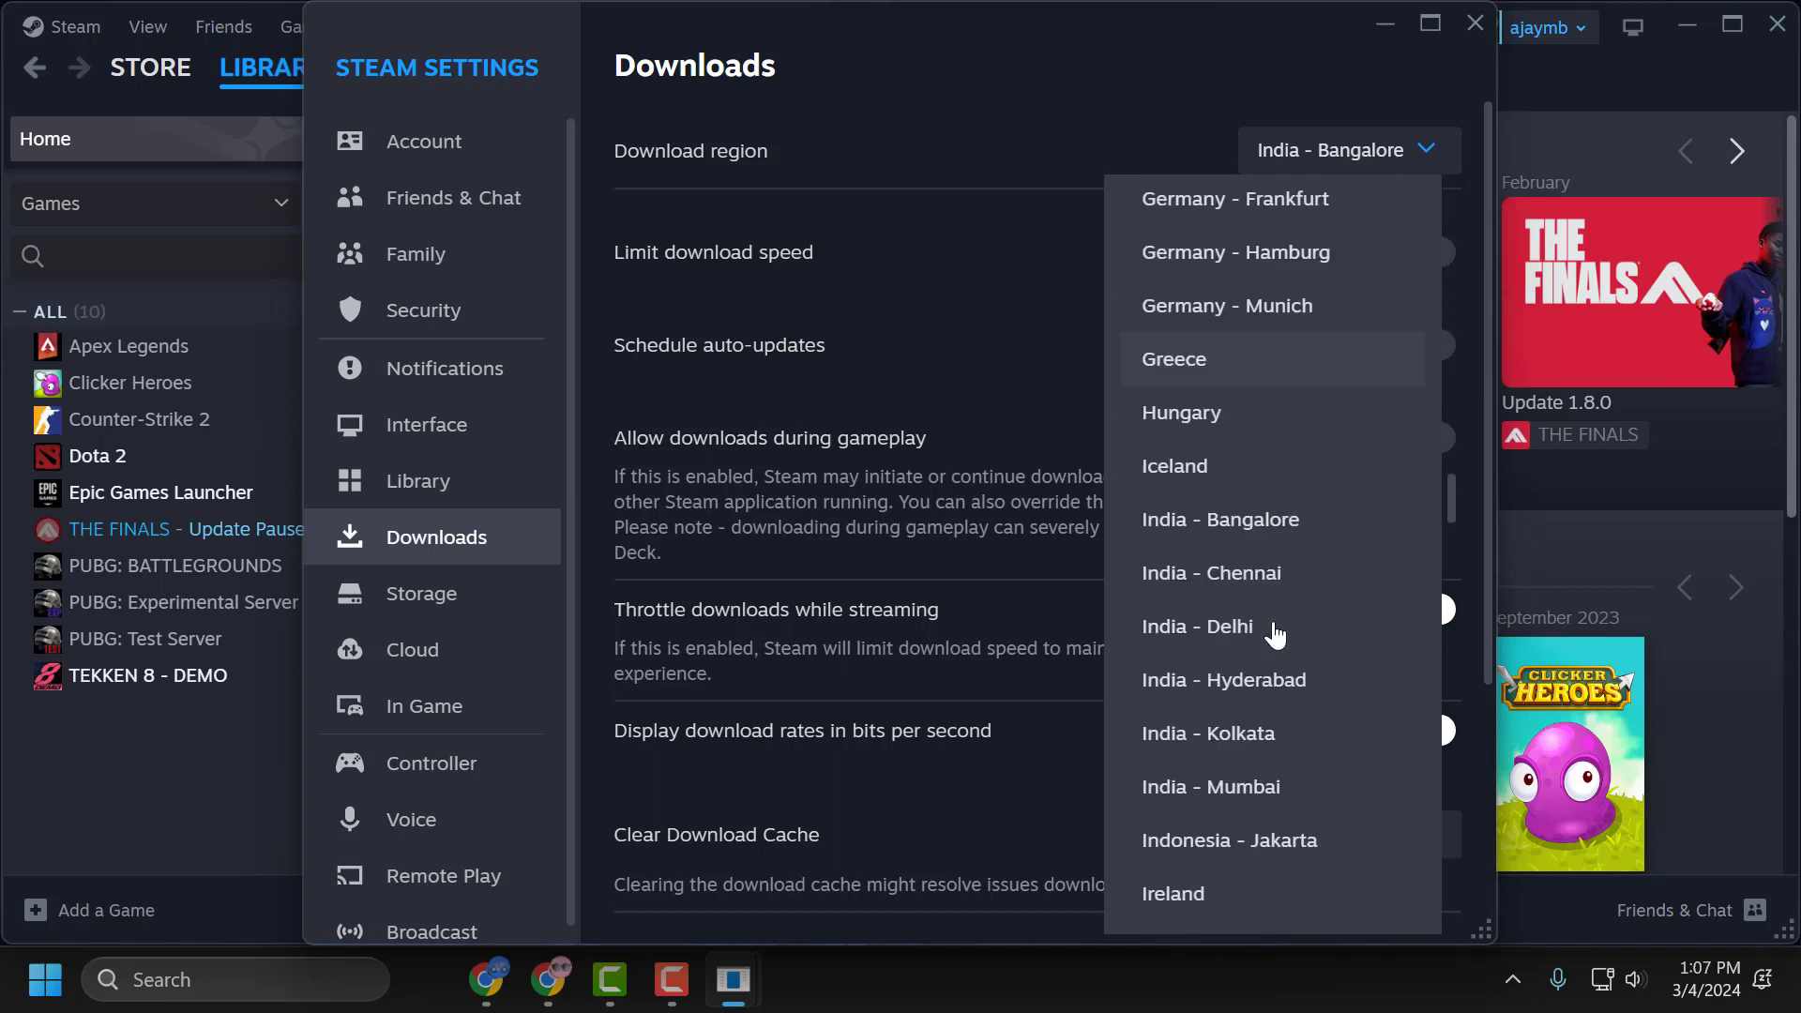
mouse_move(1195, 700)
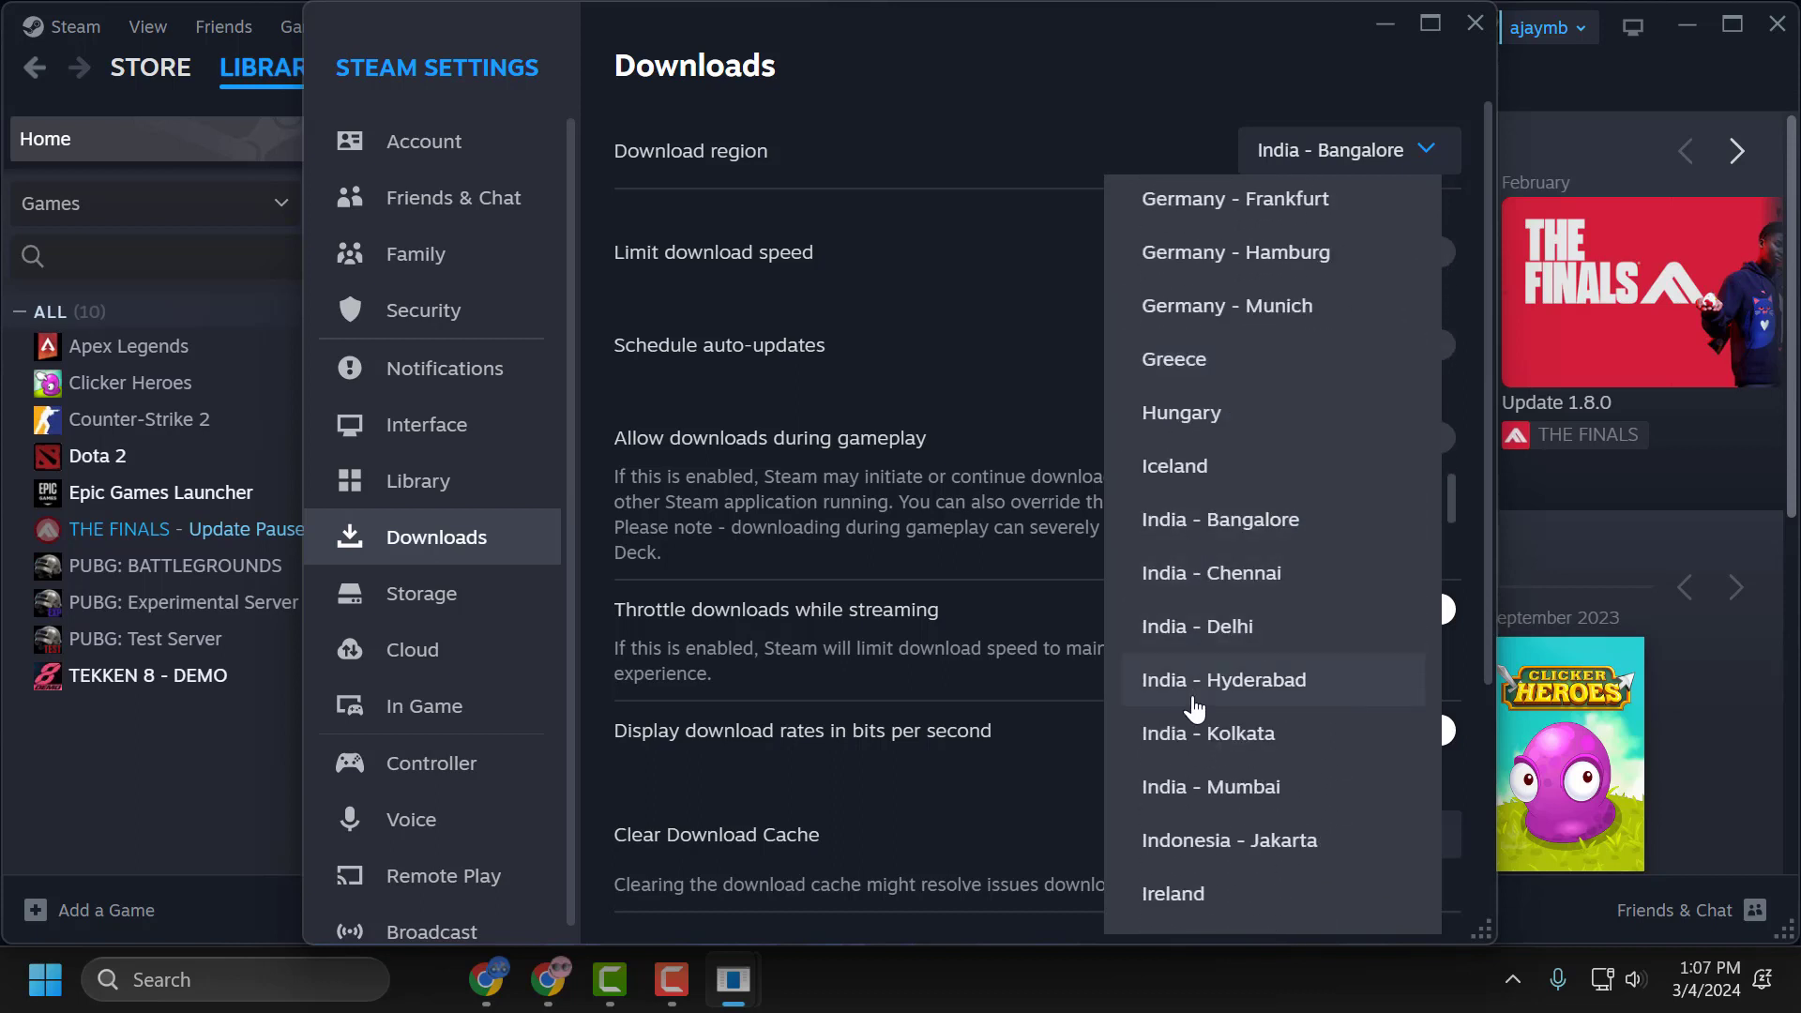
mouse_move(1217, 627)
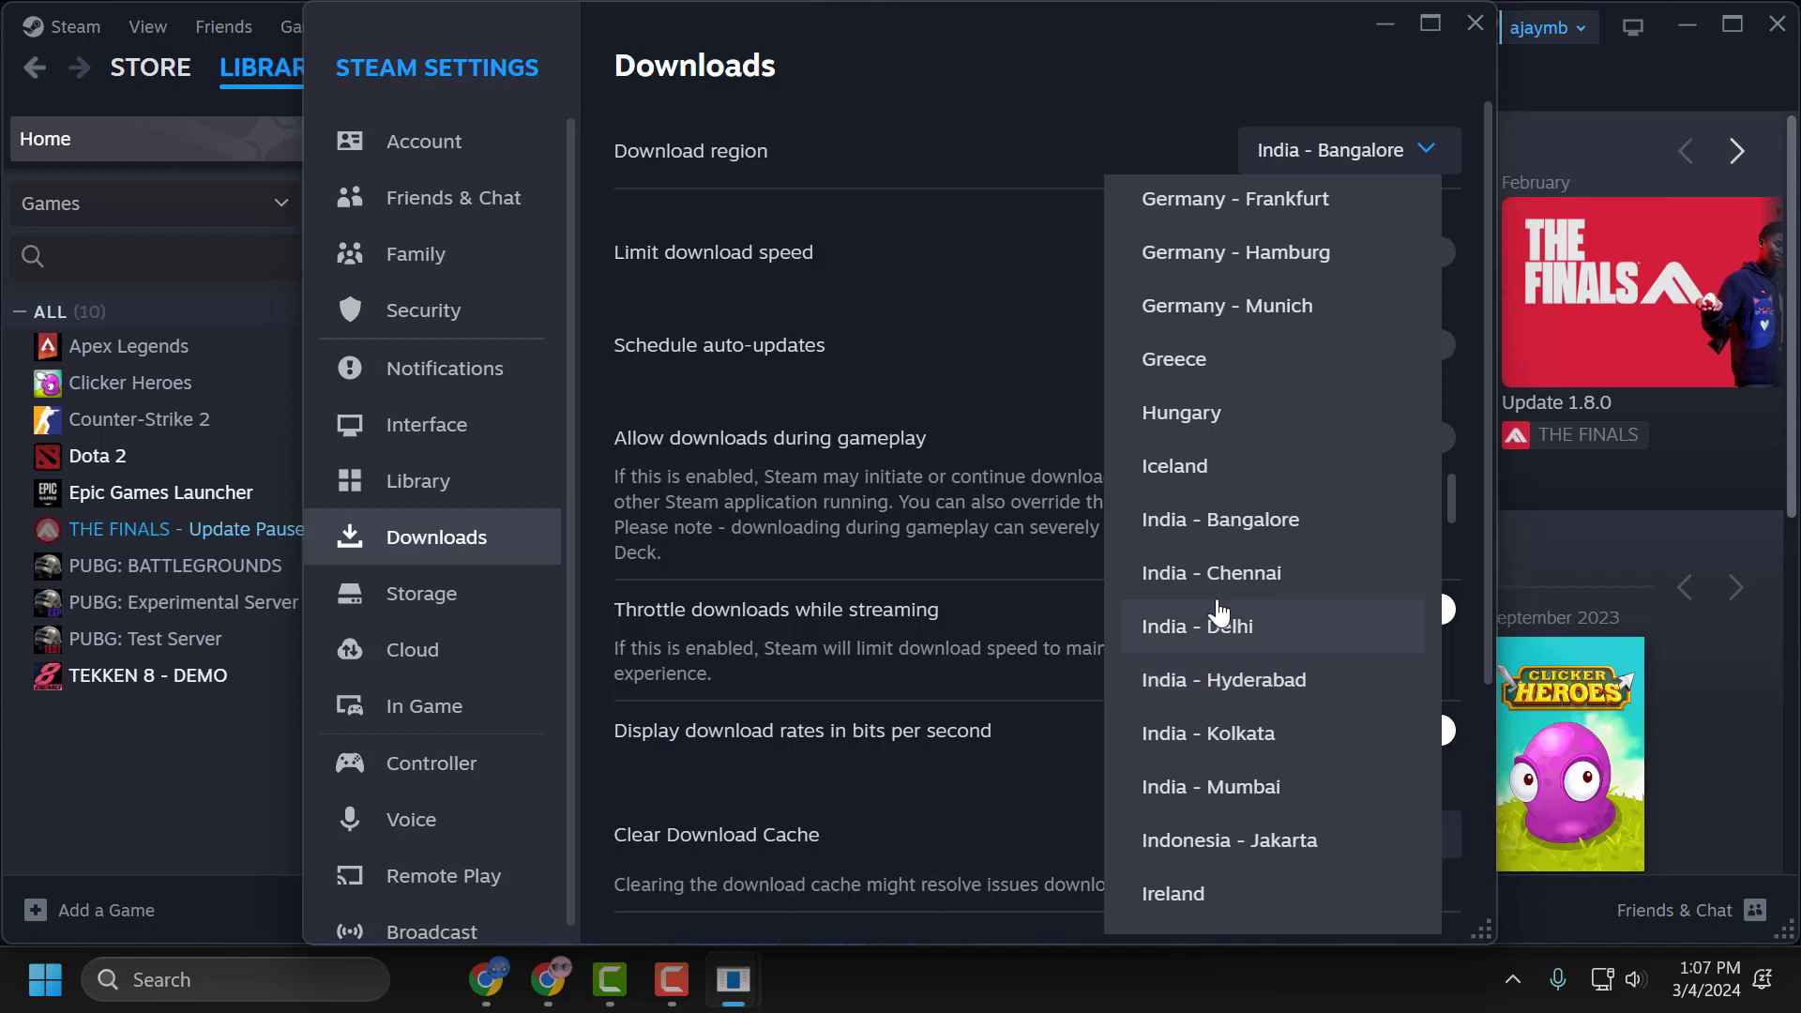
click(1210, 572)
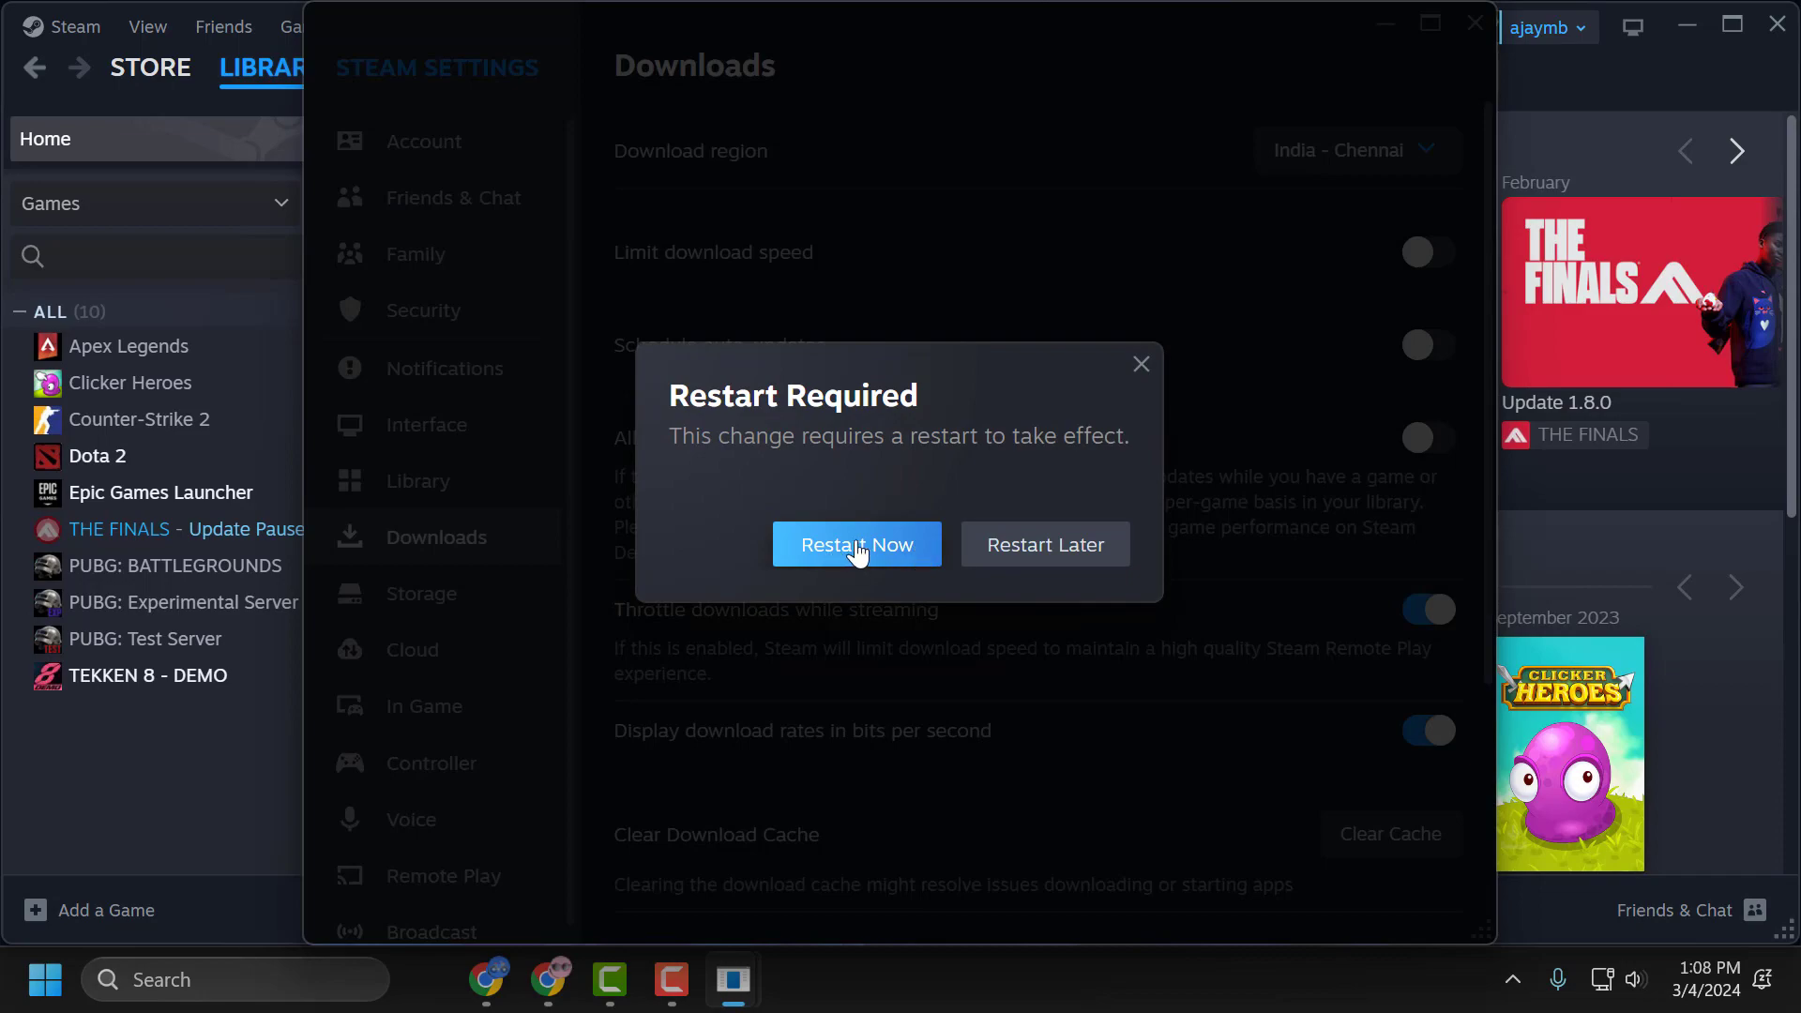
Restart Steam to apply the new region and dismiss the weekend deal popup.
click(856, 544)
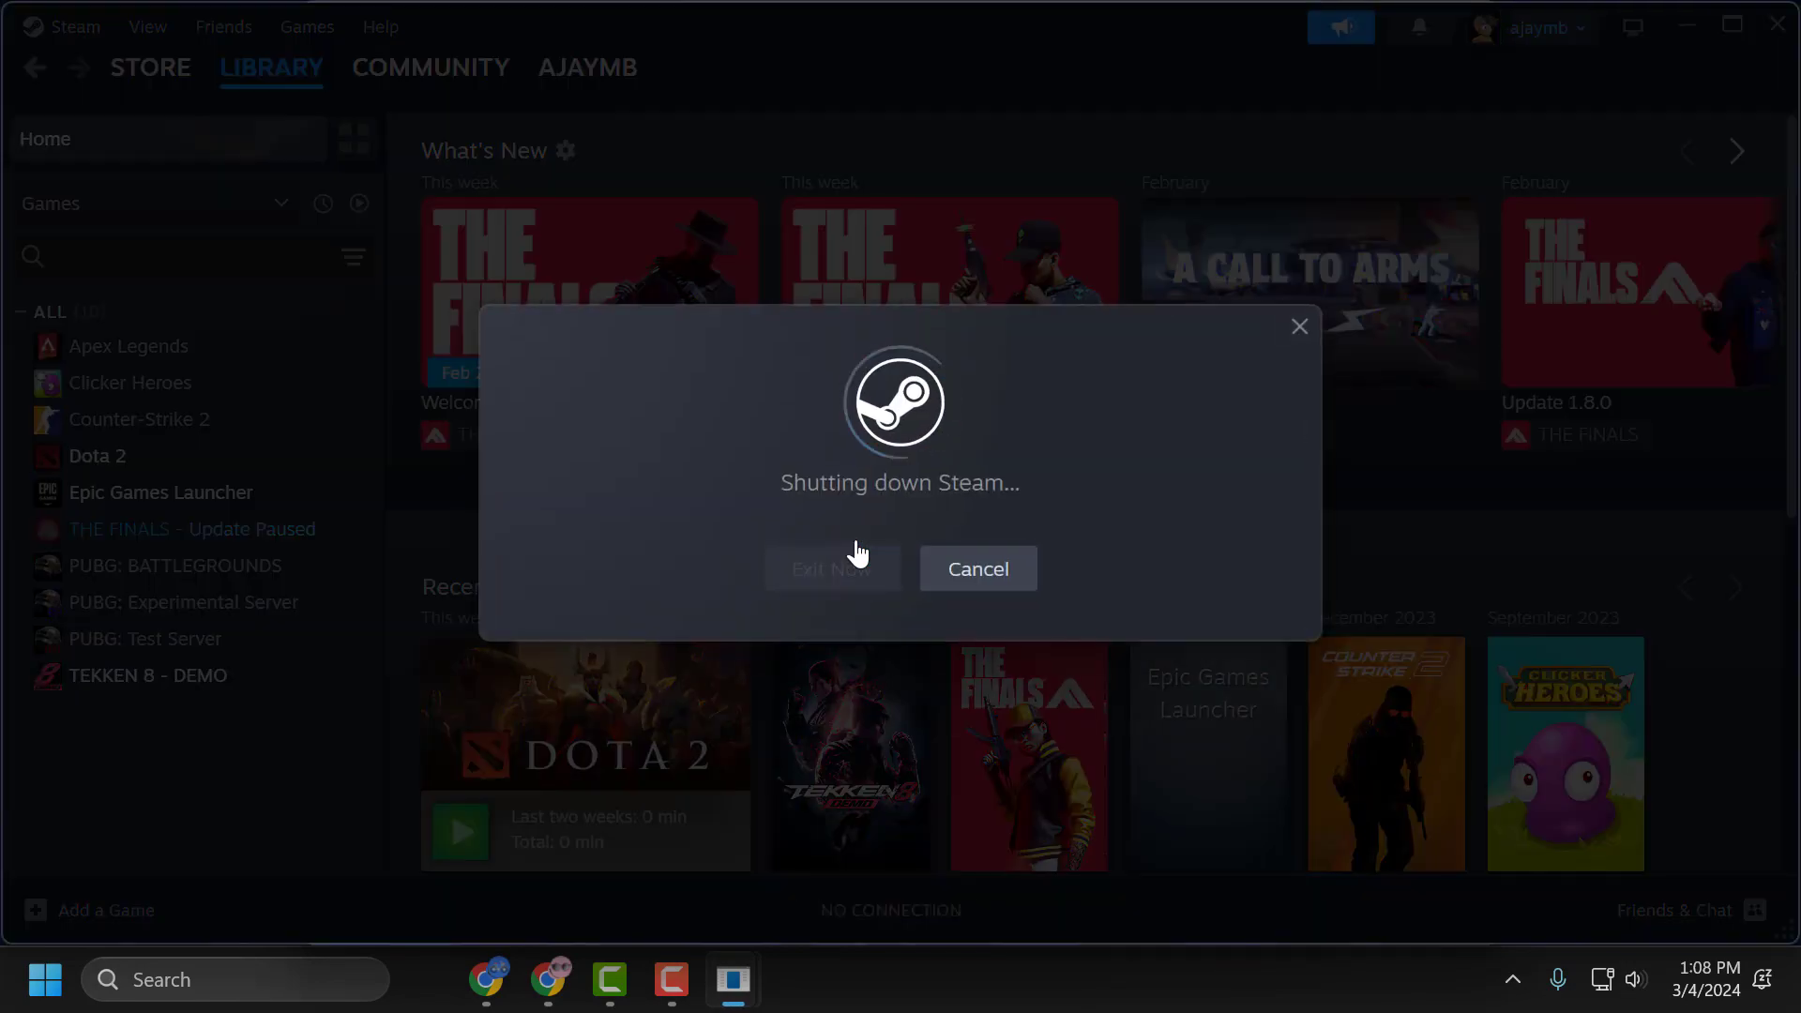
click(831, 569)
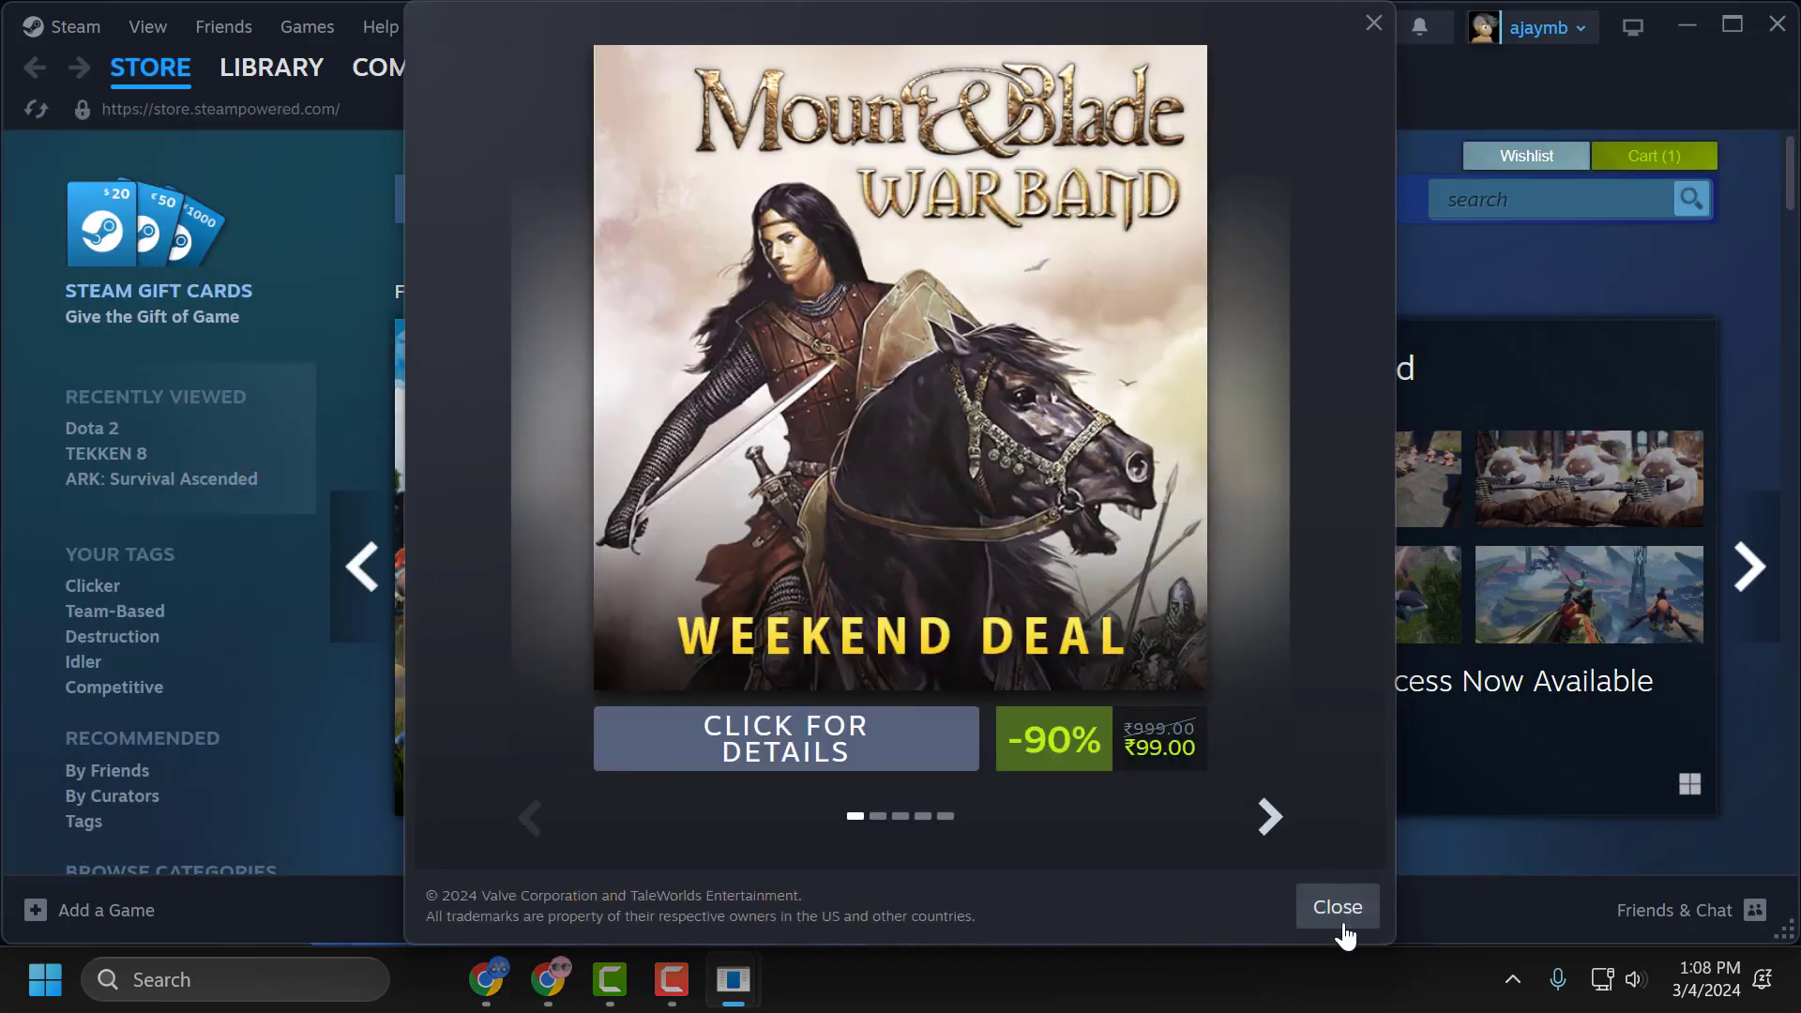
click(1336, 906)
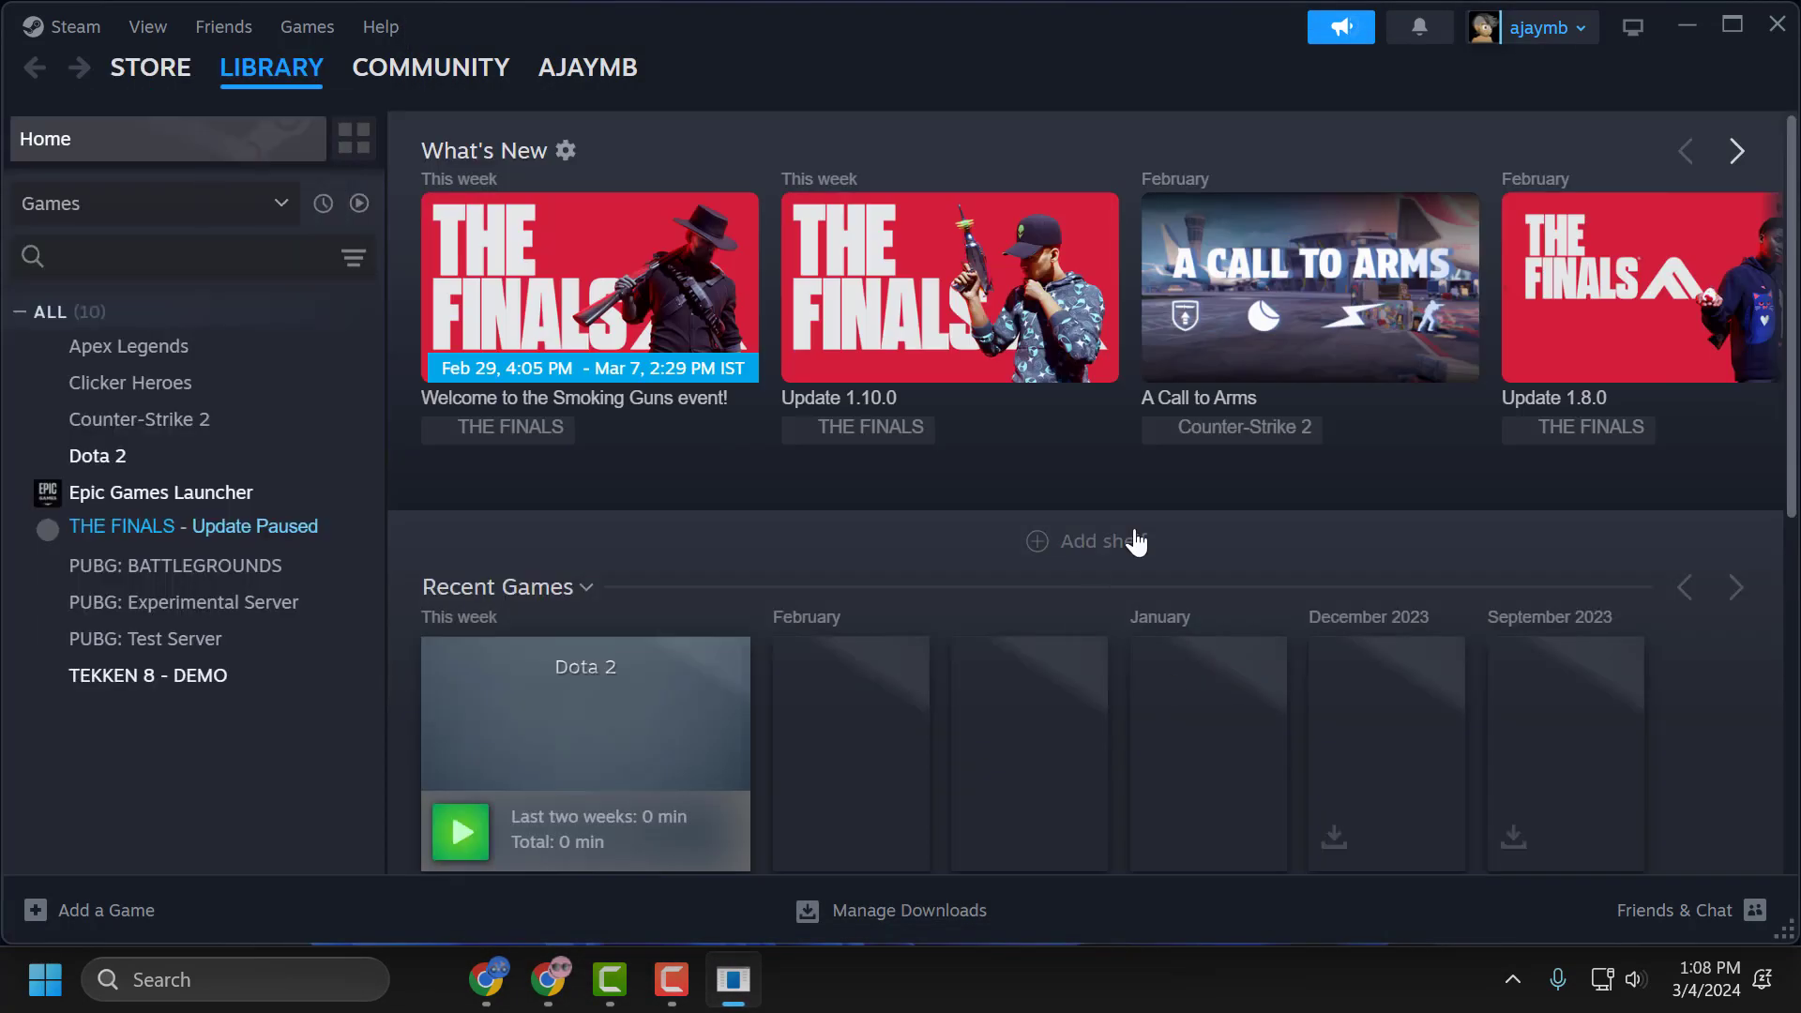